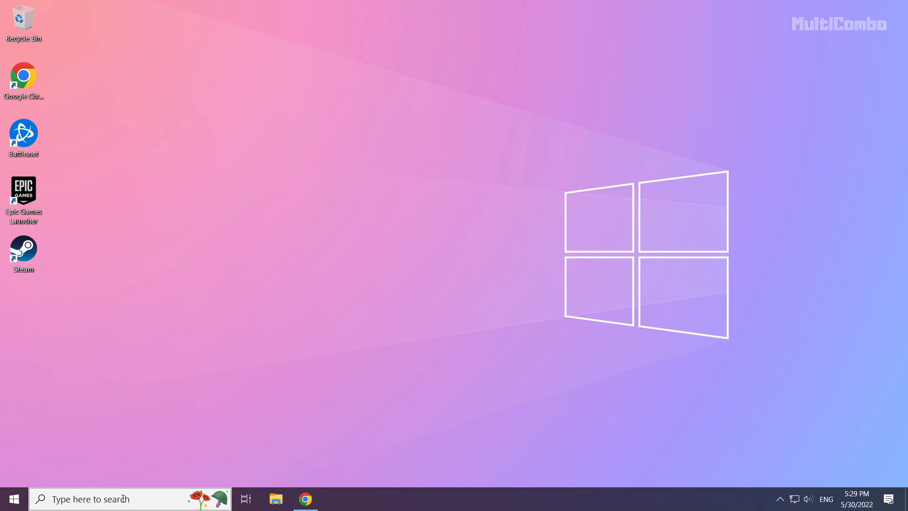
# - Search Windows for 'device manager' and open Device Manager from the results
pyautogui.click(95, 498)
pyautogui.write('device manager')
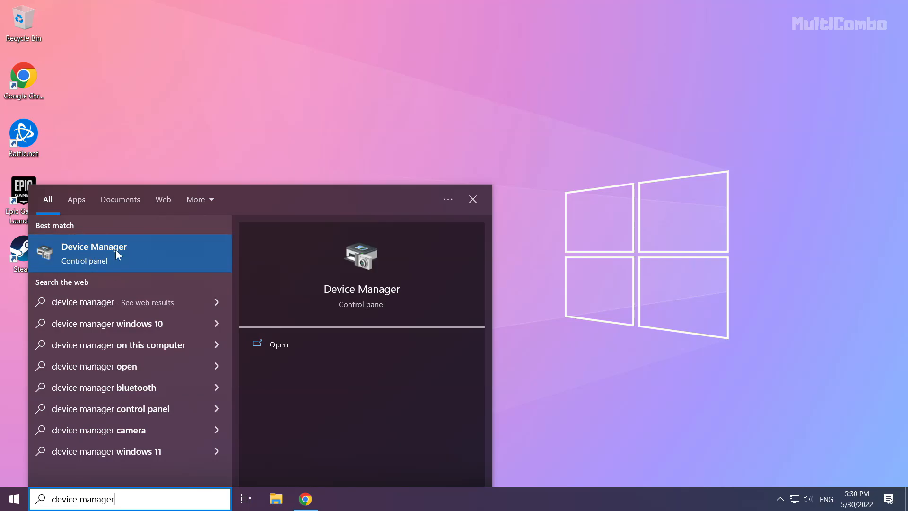
pyautogui.click(94, 252)
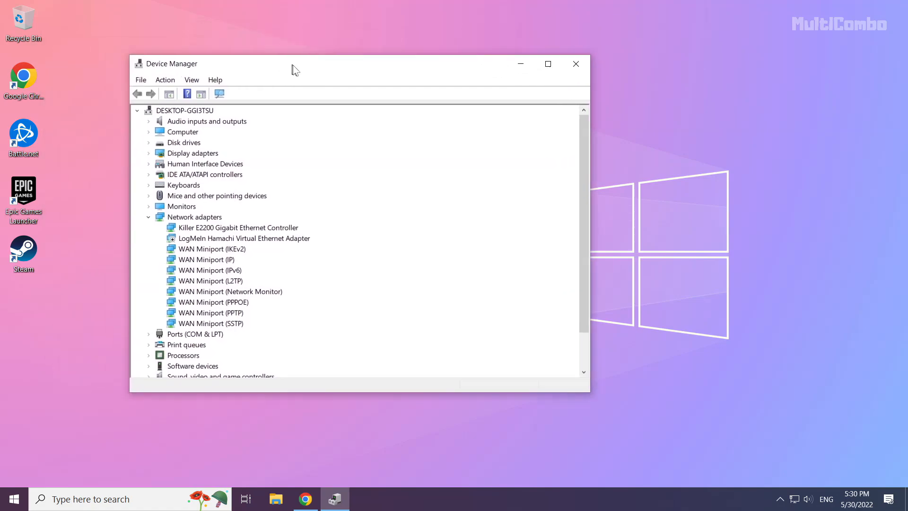
# - Expand Display adapters and bring up the context menu for the NVIDIA GeForce GTX 1050 Ti
pyautogui.moveTo(295, 69); pyautogui.dragTo(381, 87)
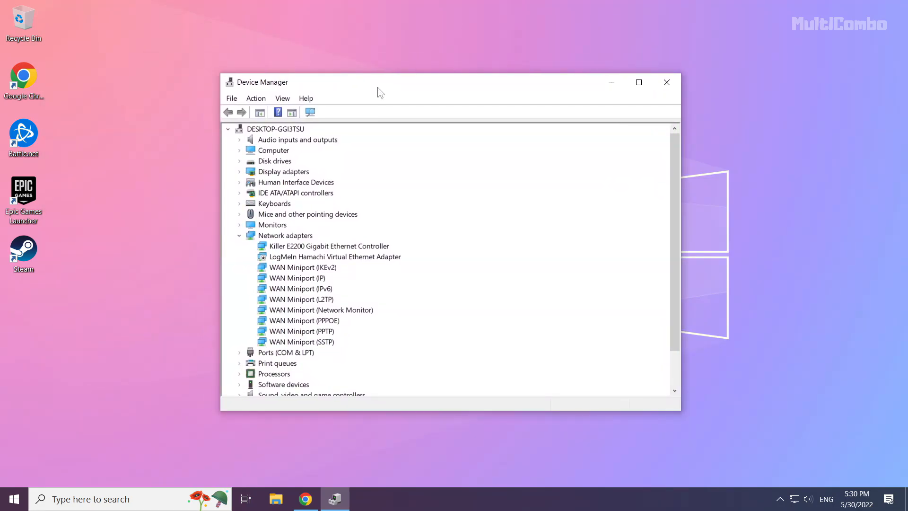
pyautogui.click(283, 171)
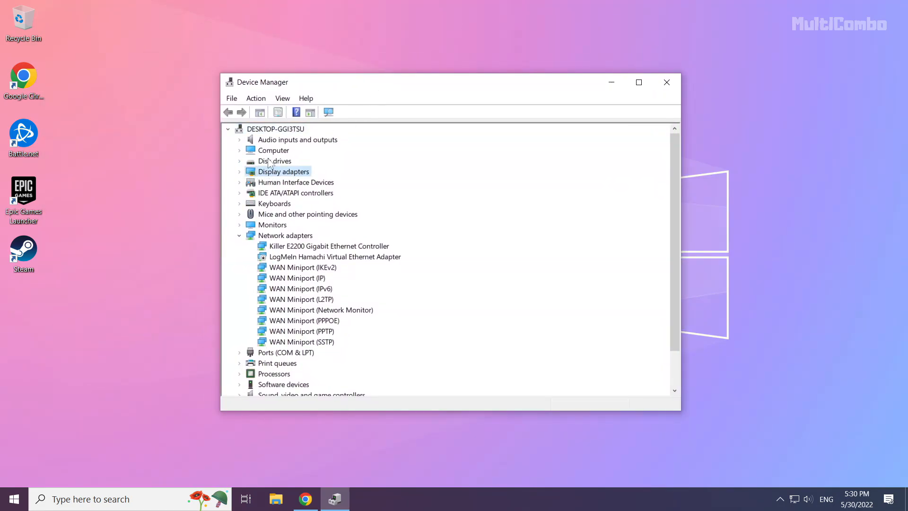
pyautogui.moveTo(301, 188)
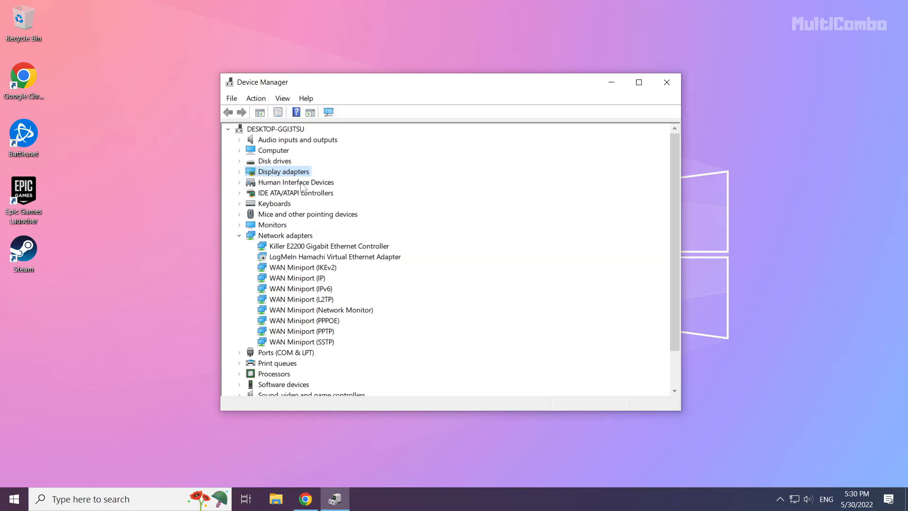
pyautogui.moveTo(242, 178)
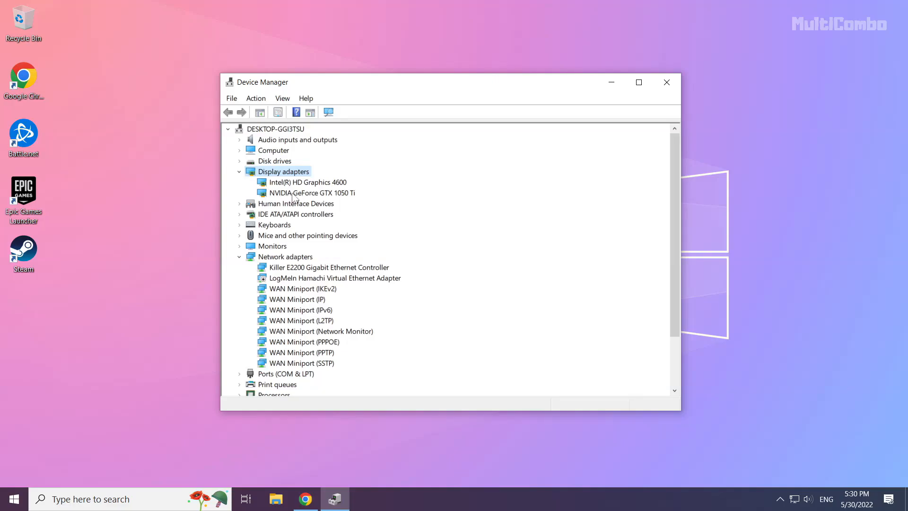
pyautogui.click(311, 192)
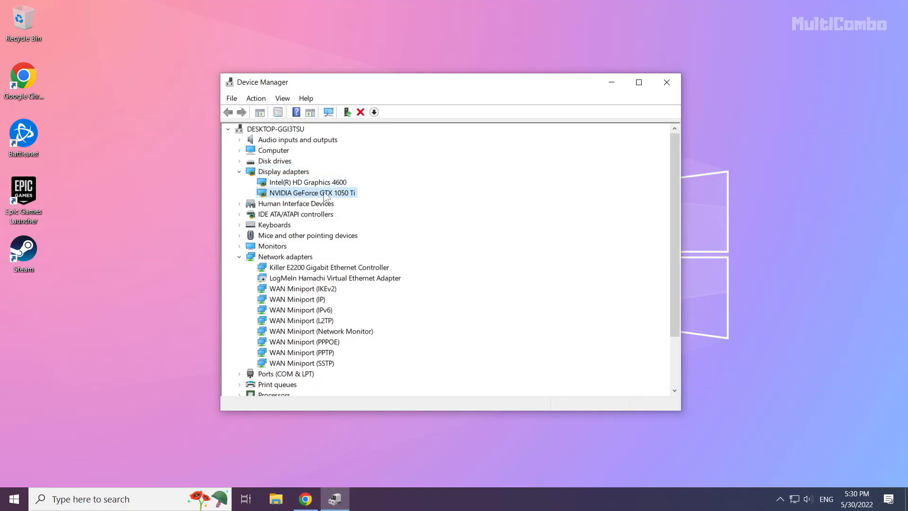
pyautogui.rightClick(308, 192)
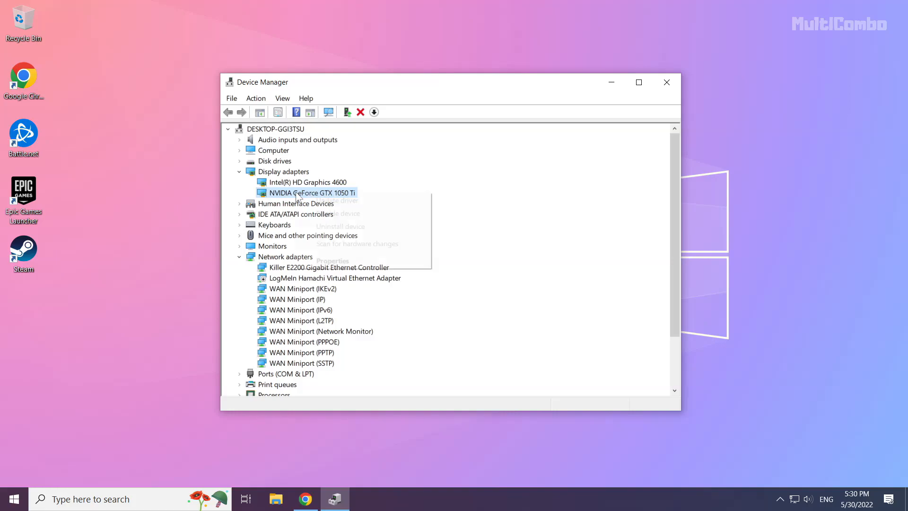
pyautogui.moveTo(347, 203)
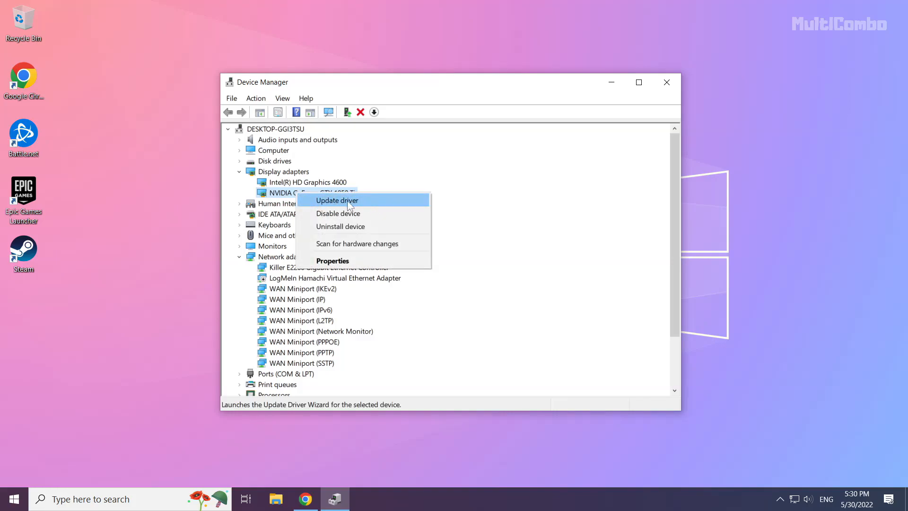
# - Search automatically for an NVIDIA GTX 1050 Ti driver and dismiss the 'best driver installed' result
pyautogui.click(337, 200)
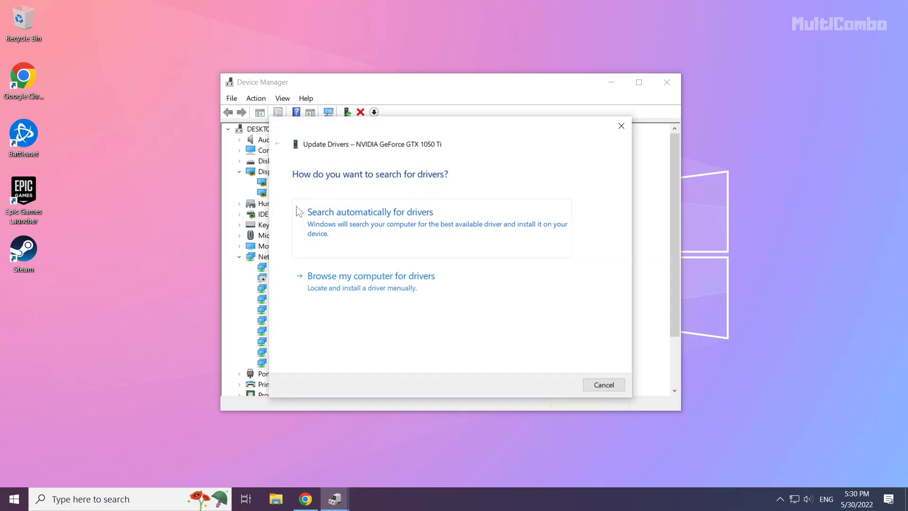
pyautogui.moveTo(338, 239)
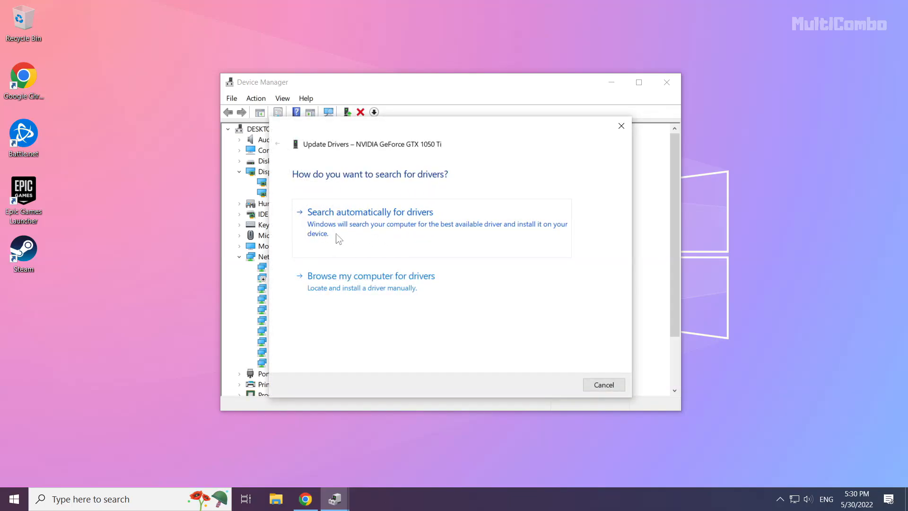
pyautogui.click(370, 212)
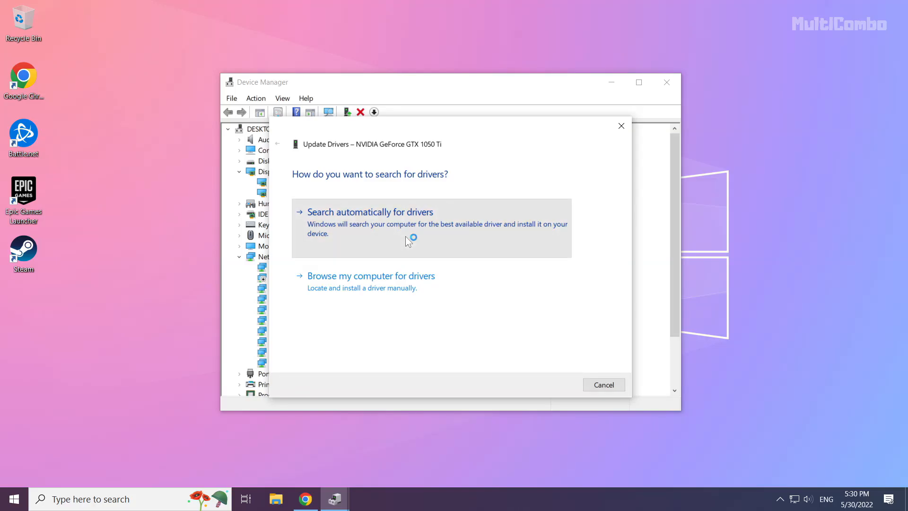
pyautogui.click(369, 211)
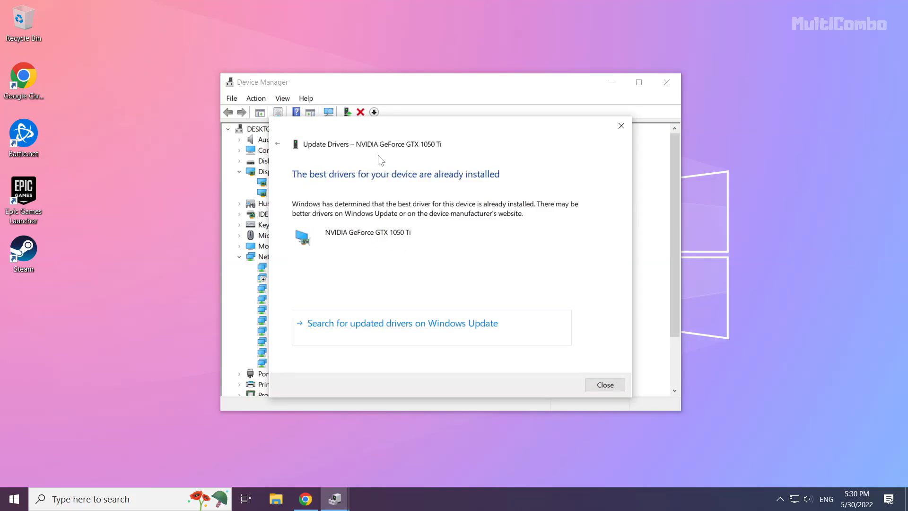
pyautogui.moveTo(611, 392)
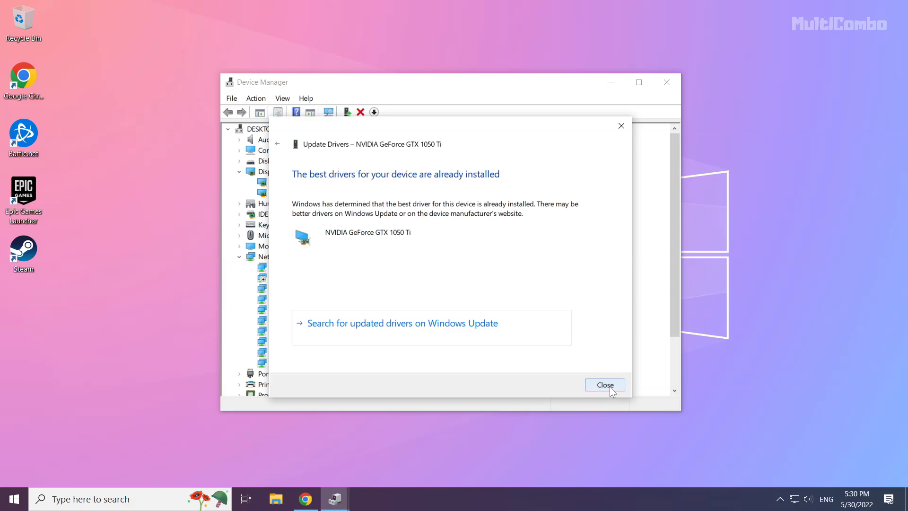
pyautogui.click(605, 385)
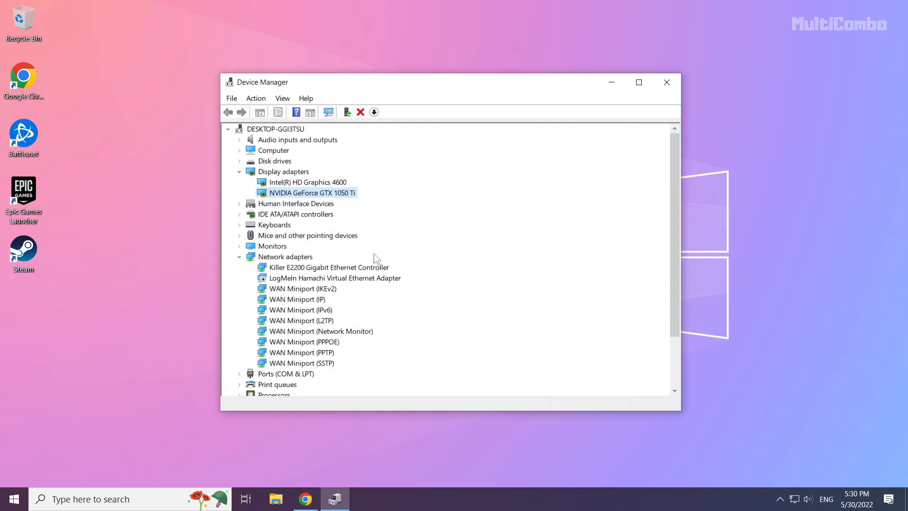
# - Confirm Intel HD Graphics 4600 already has the best driver, then close Device Manager
pyautogui.click(307, 182)
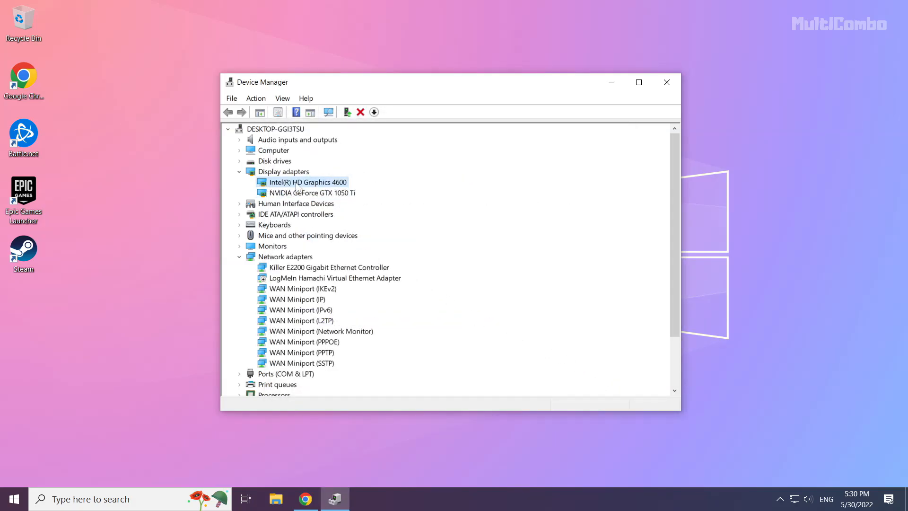
pyautogui.rightClick(307, 182)
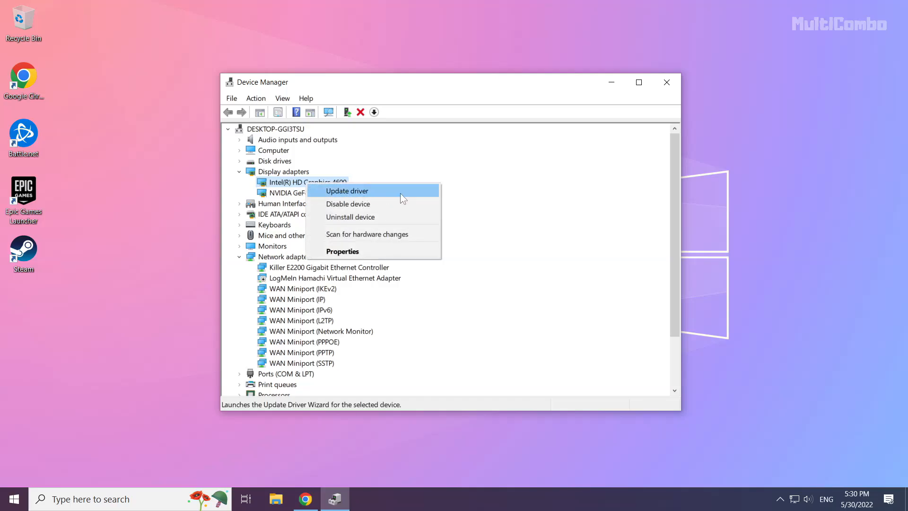
pyautogui.moveTo(382, 195)
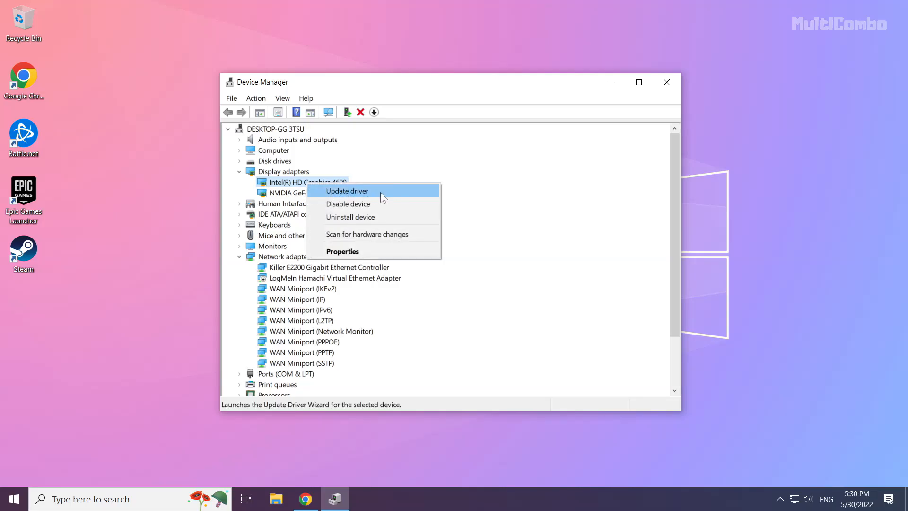
pyautogui.click(346, 191)
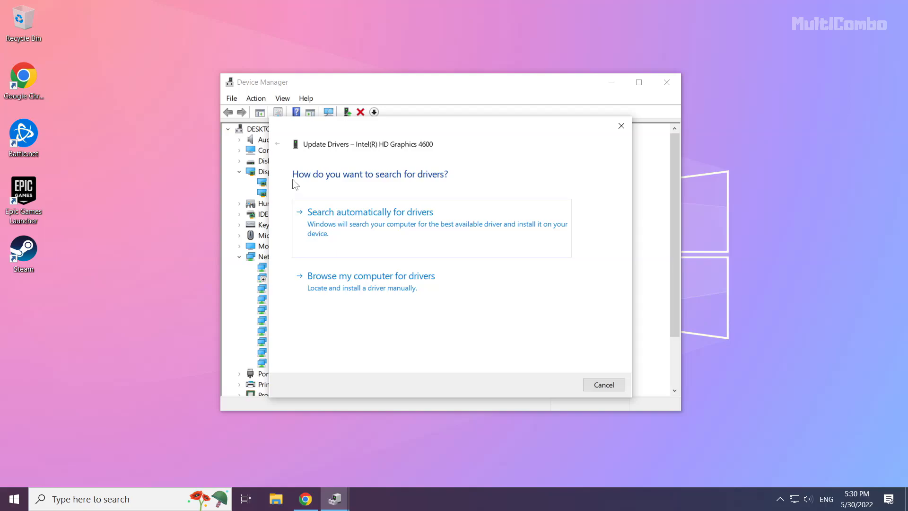
pyautogui.moveTo(375, 222)
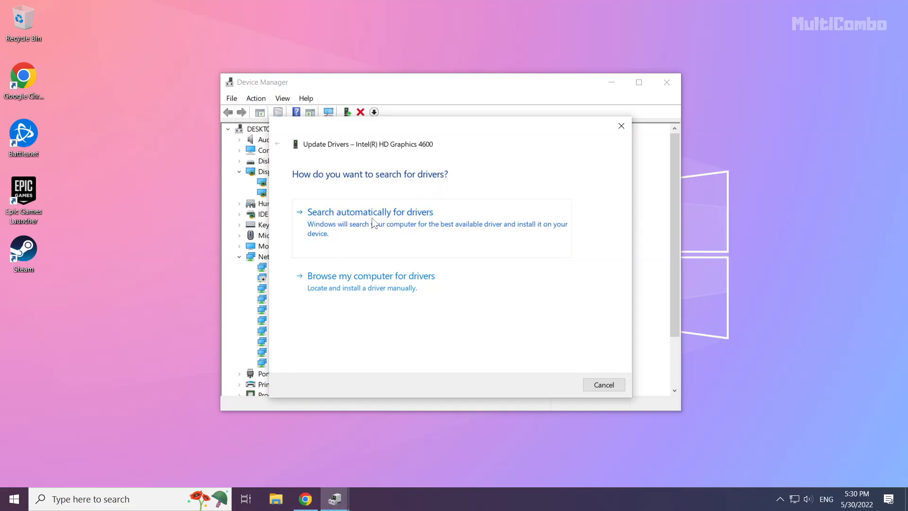
pyautogui.click(370, 212)
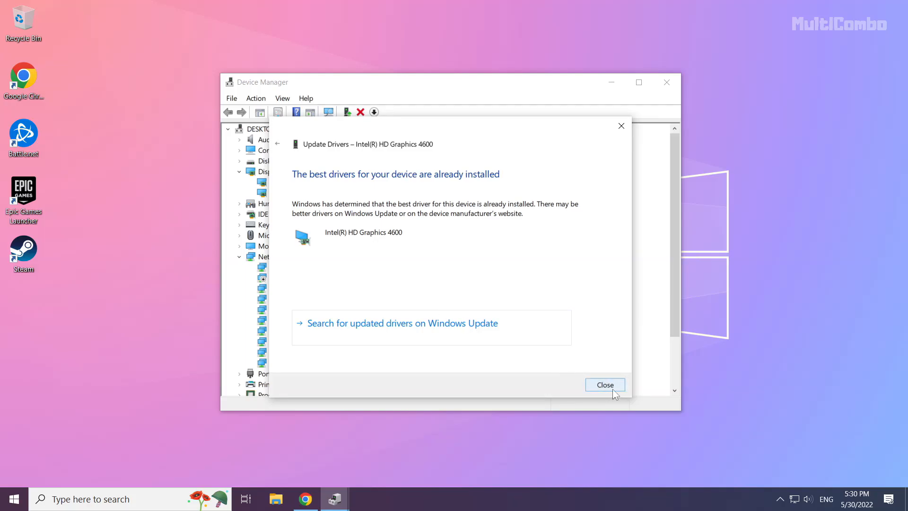
pyautogui.click(605, 384)
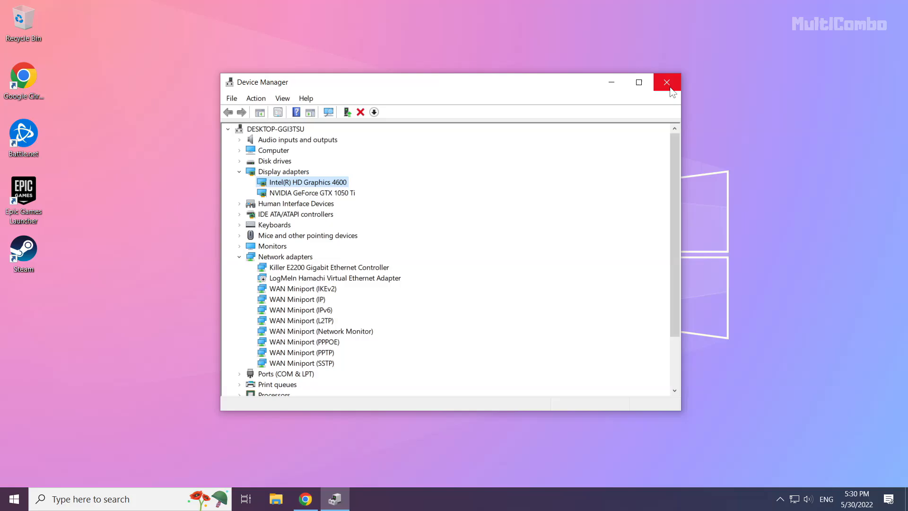
pyautogui.moveTo(667, 85)
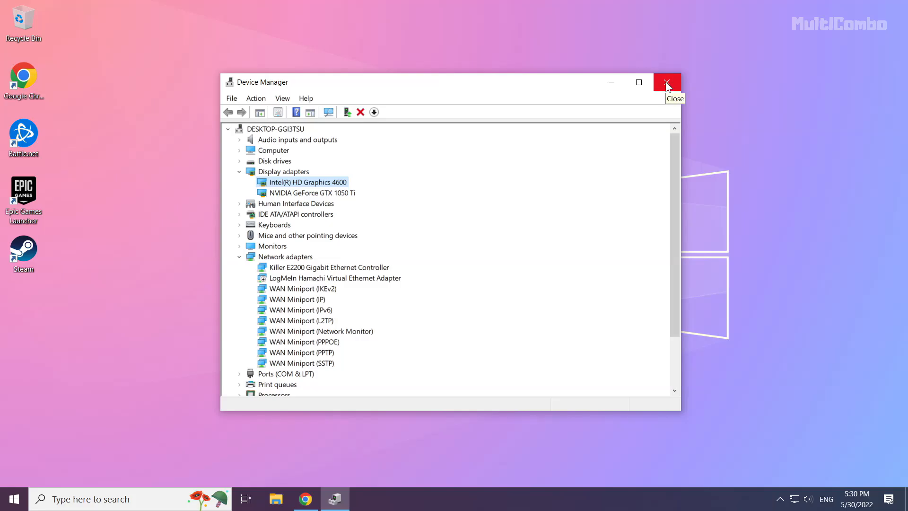
pyautogui.click(666, 82)
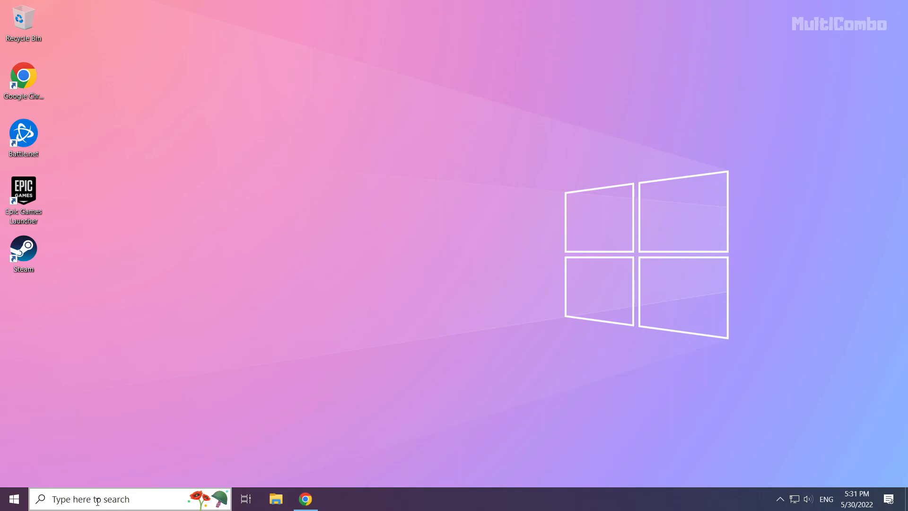
# - Search Windows for 'update' and open the Check for updates settings
pyautogui.click(97, 499)
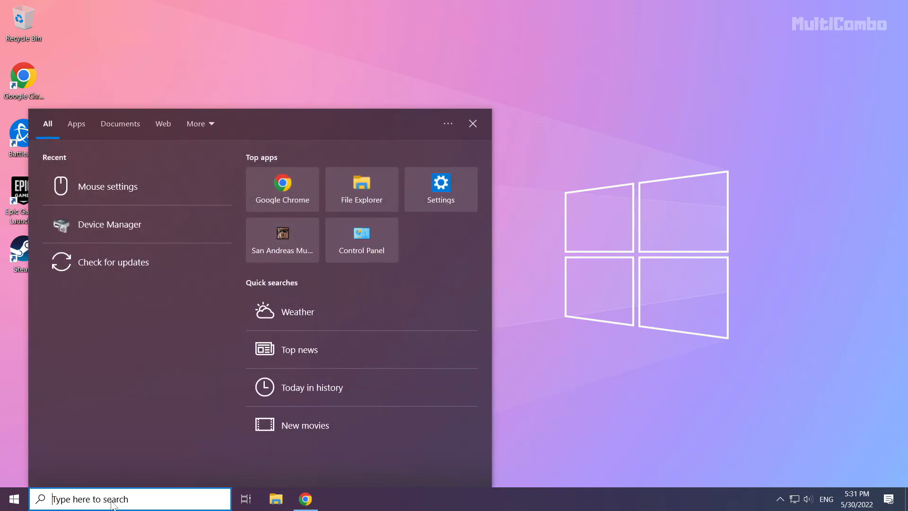
pyautogui.write('update')
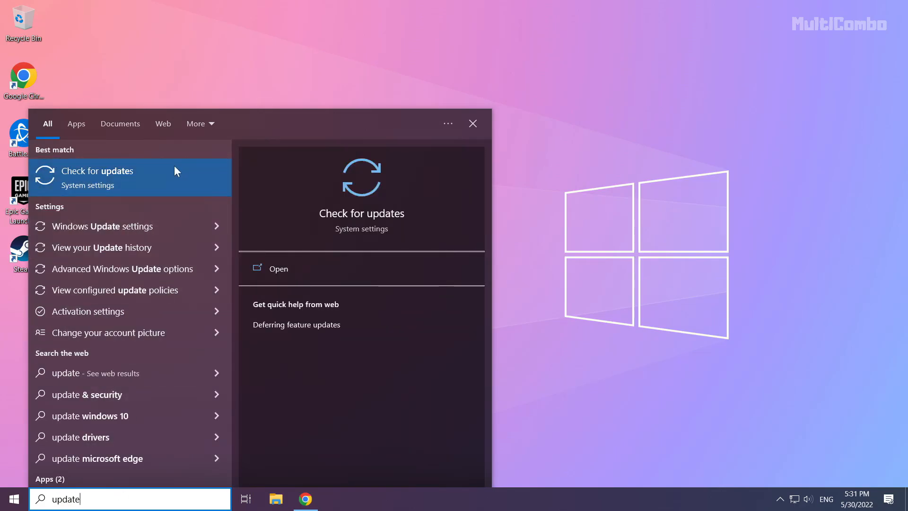
pyautogui.moveTo(74, 184)
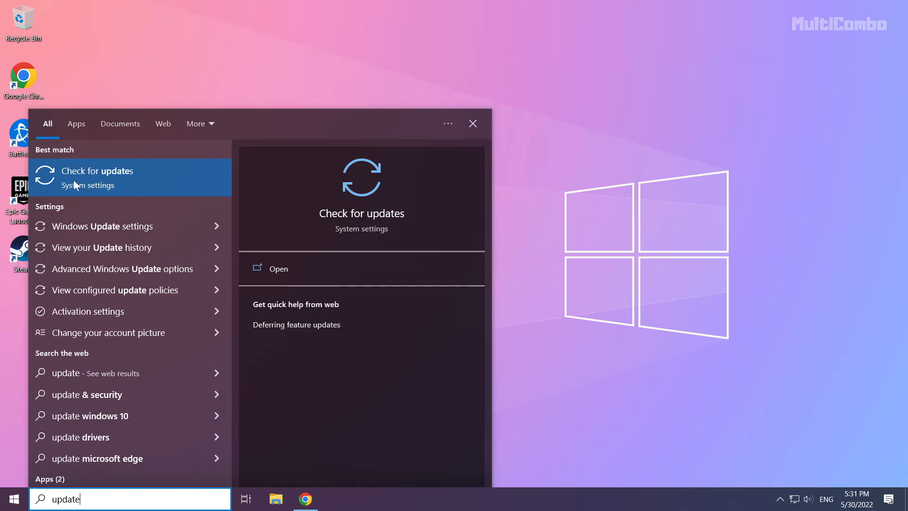
pyautogui.click(97, 177)
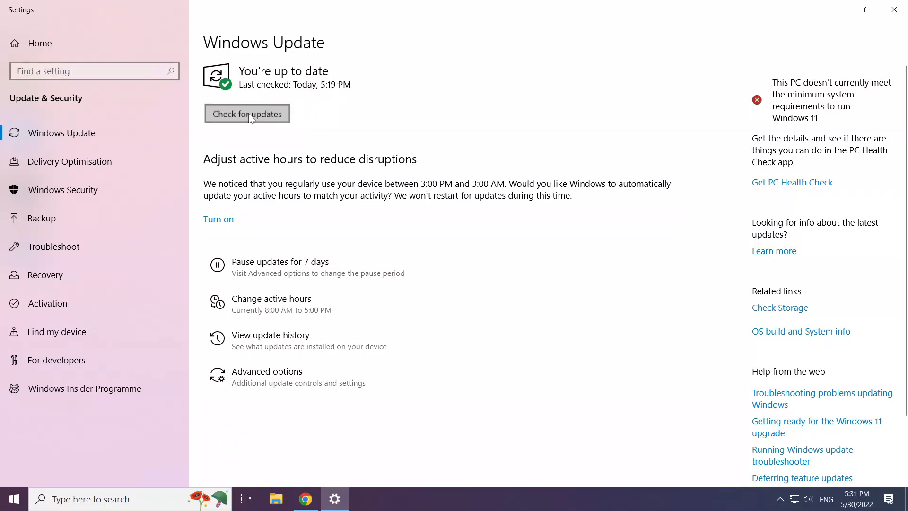
# - Check for updates, see 'You're up to date', and close Settings
pyautogui.click(247, 114)
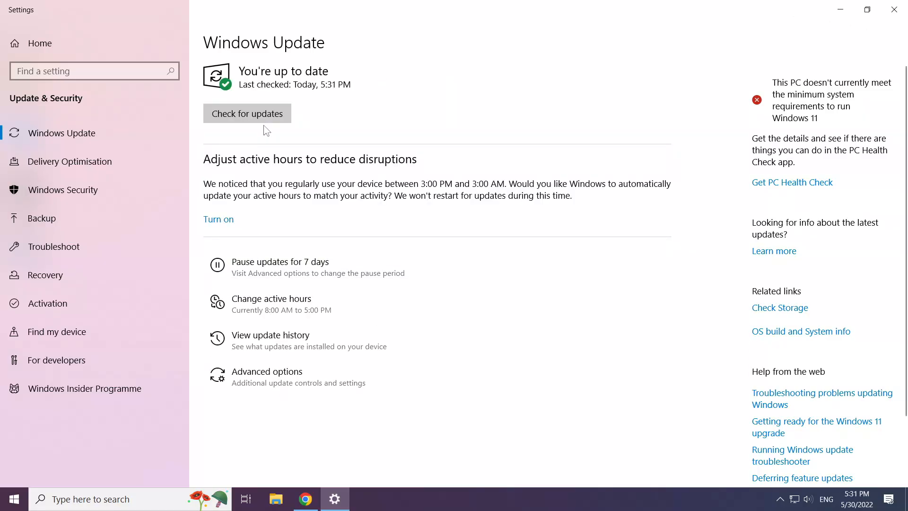
pyautogui.moveTo(893, 9)
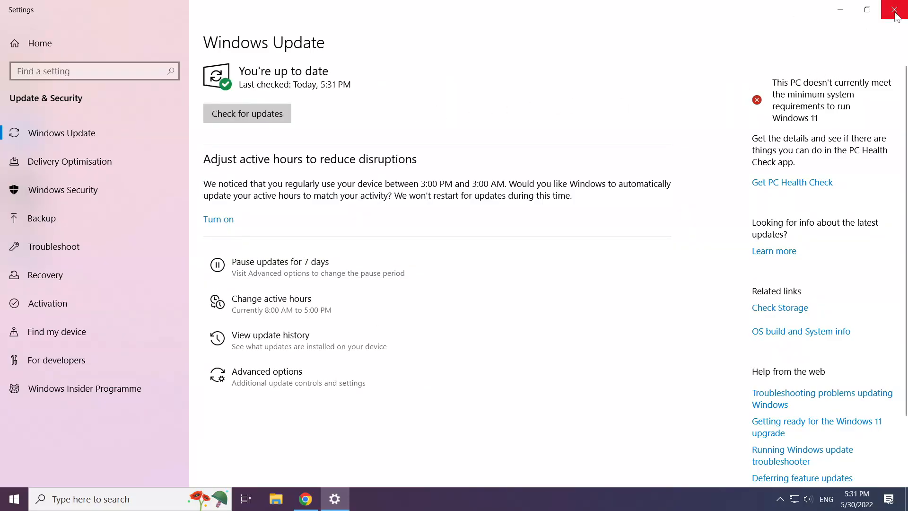
pyautogui.click(890, 10)
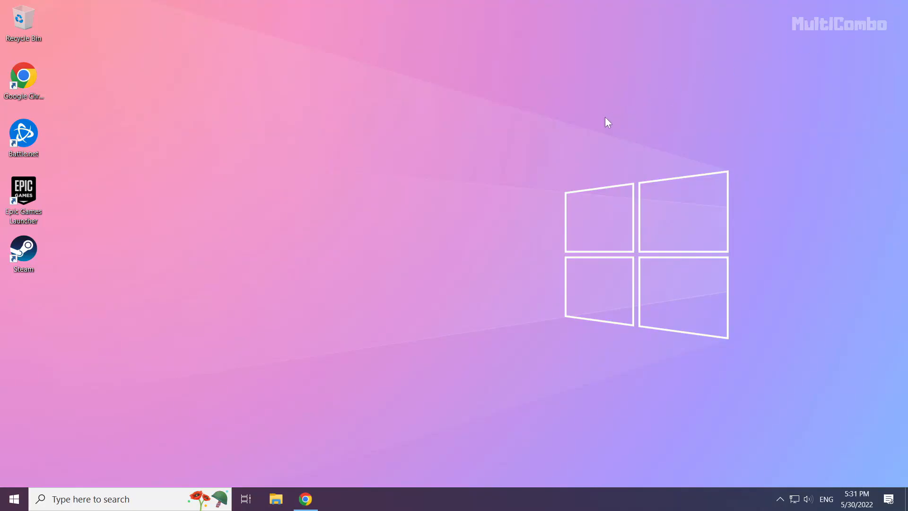
pyautogui.moveTo(418, 262)
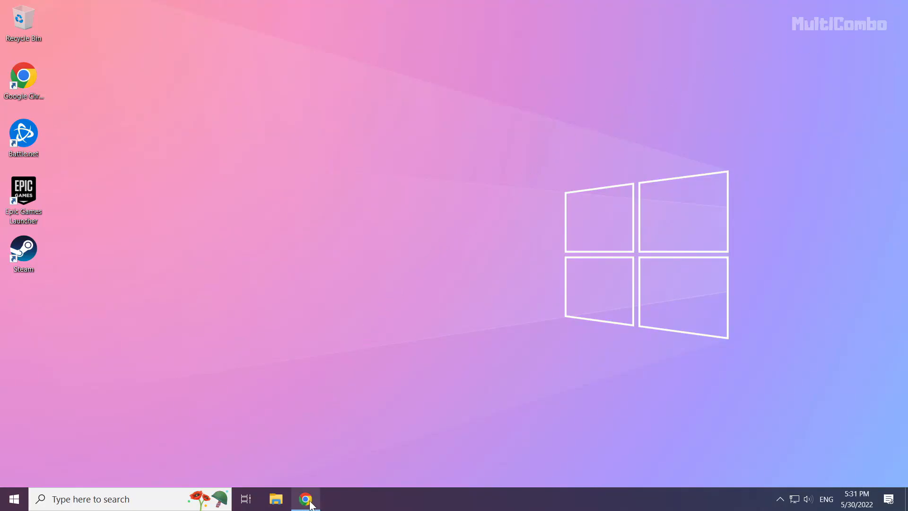
# - Download the DirectX End-User Runtime Web Installer in Chrome and run dxwebsetup.exe
pyautogui.click(305, 499)
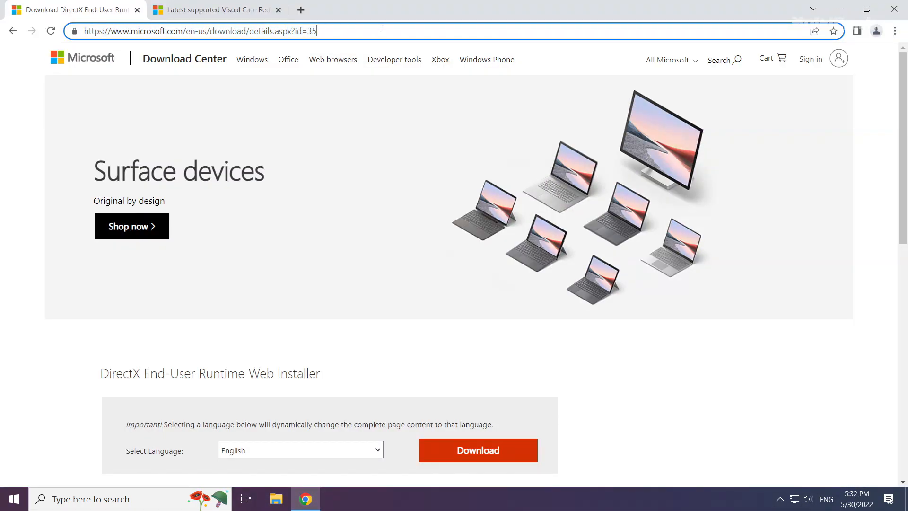
pyautogui.scroll(-3)
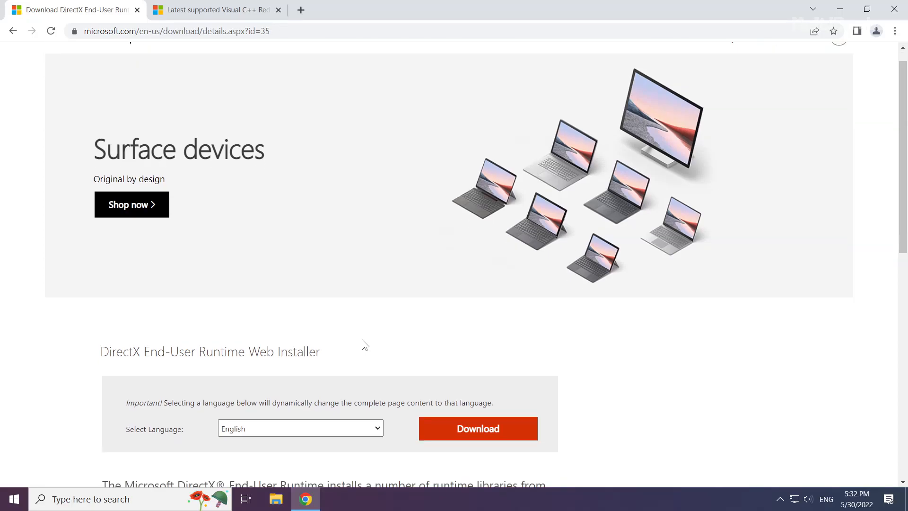
pyautogui.scroll(-3)
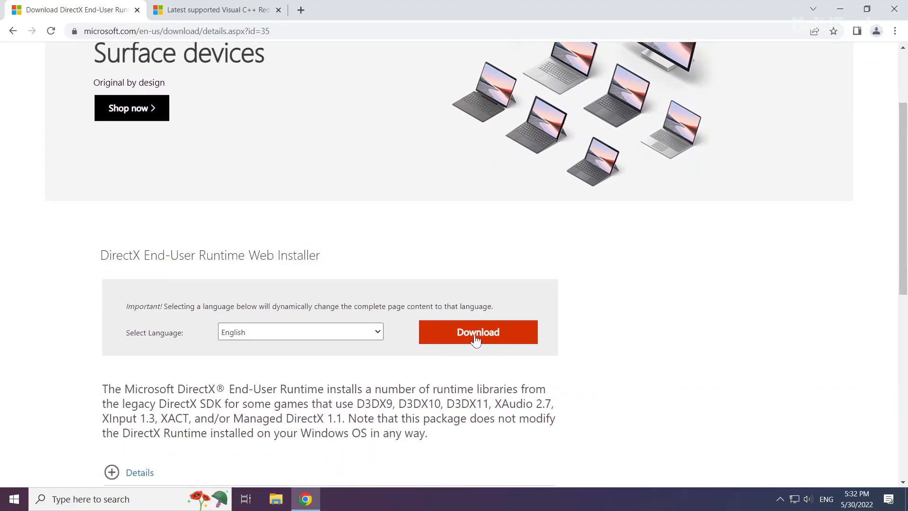
pyautogui.click(478, 332)
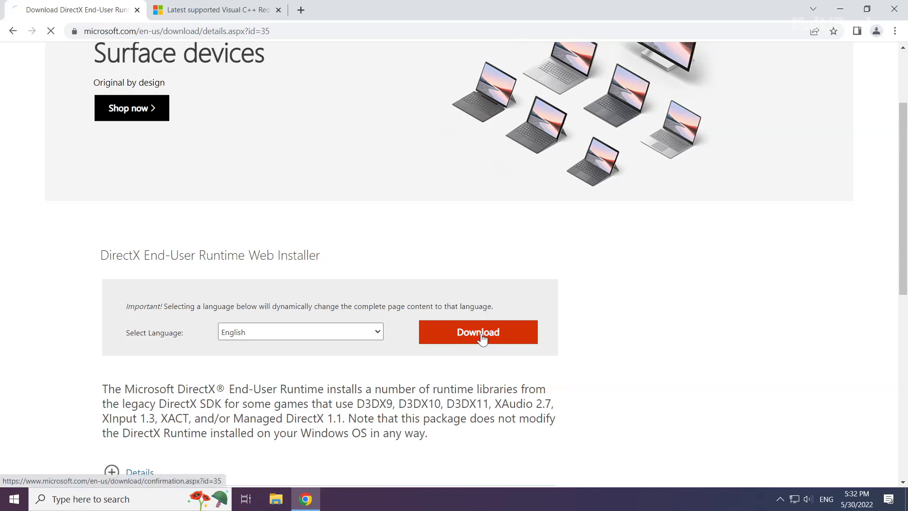
pyautogui.click(478, 332)
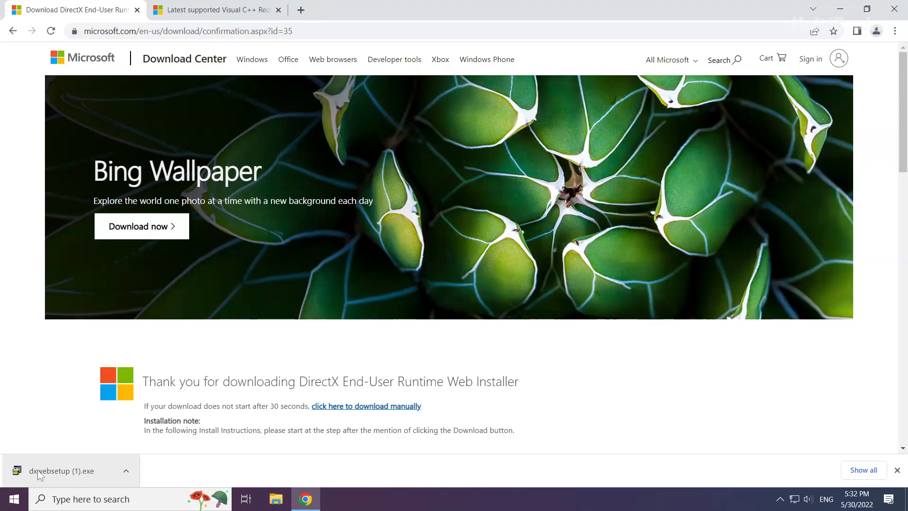
pyautogui.click(61, 471)
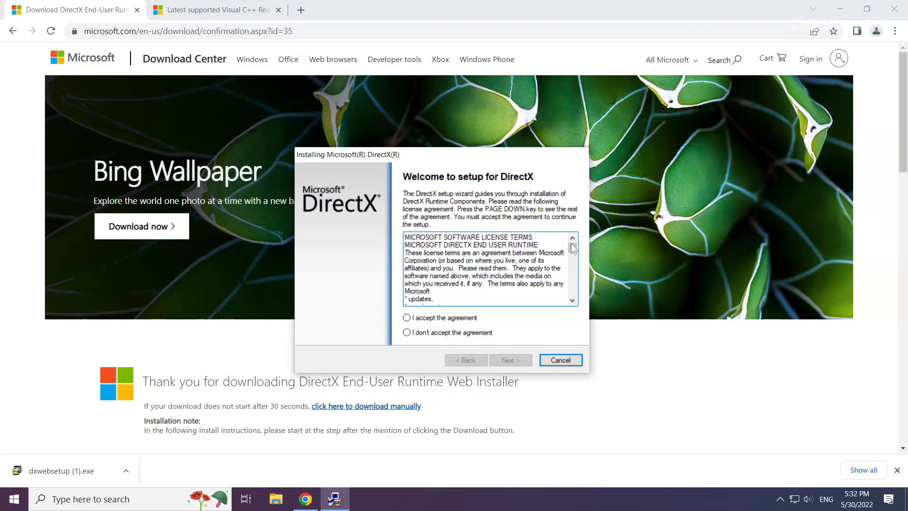
# - Accept the DirectX license, skip the Bing Bar, and finish setup
pyautogui.scroll(-3)
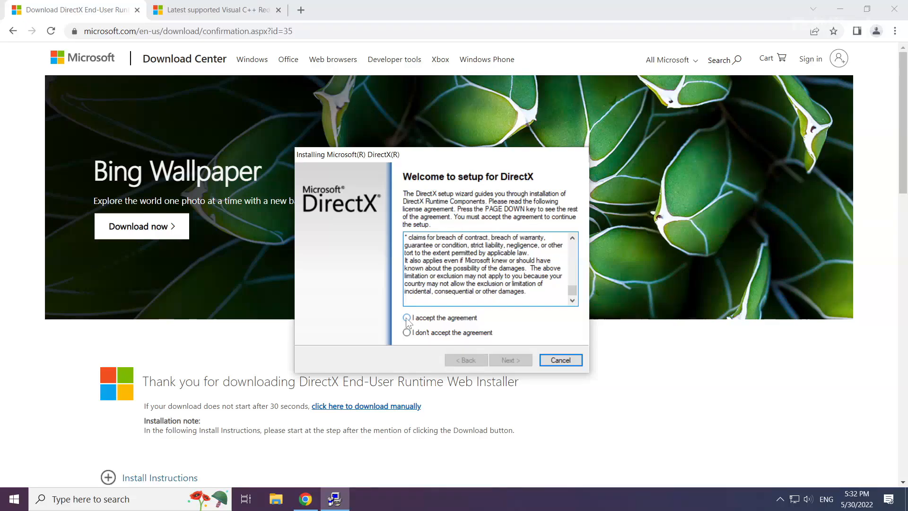
pyautogui.click(406, 317)
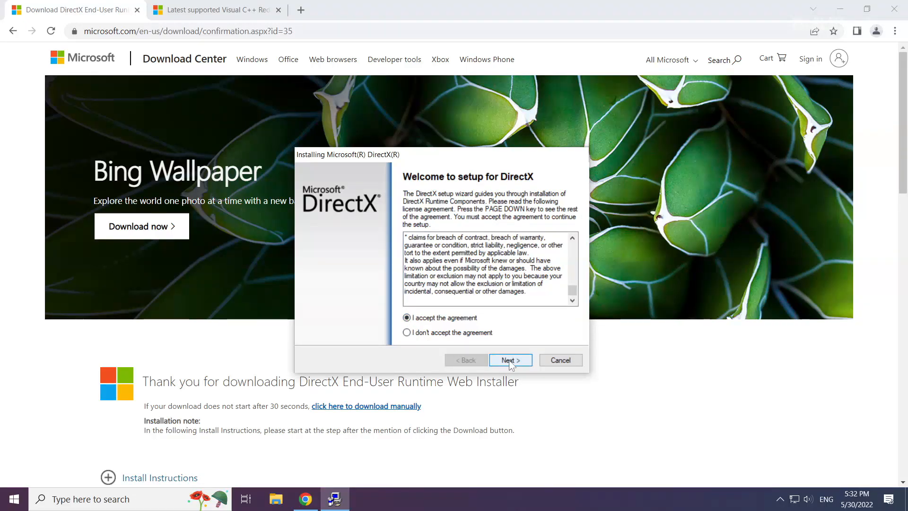
pyautogui.click(510, 360)
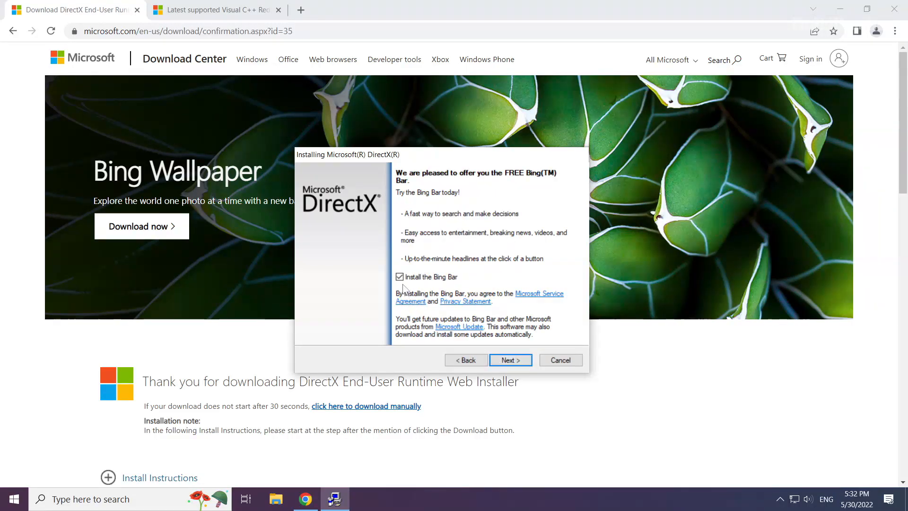
pyautogui.click(399, 277)
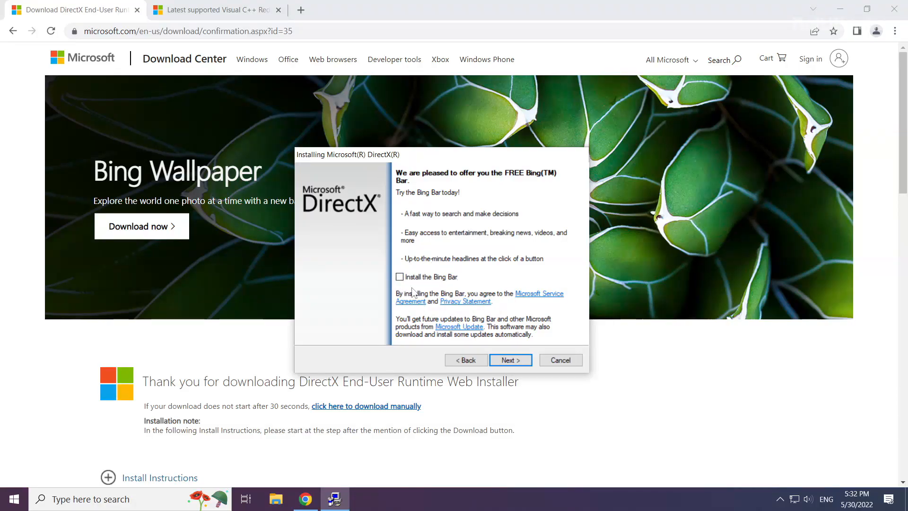
pyautogui.click(511, 360)
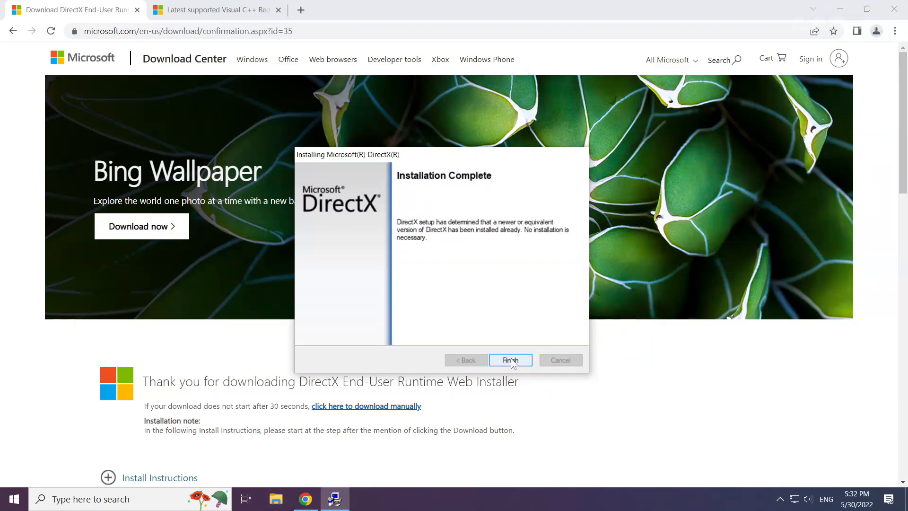
pyautogui.click(510, 360)
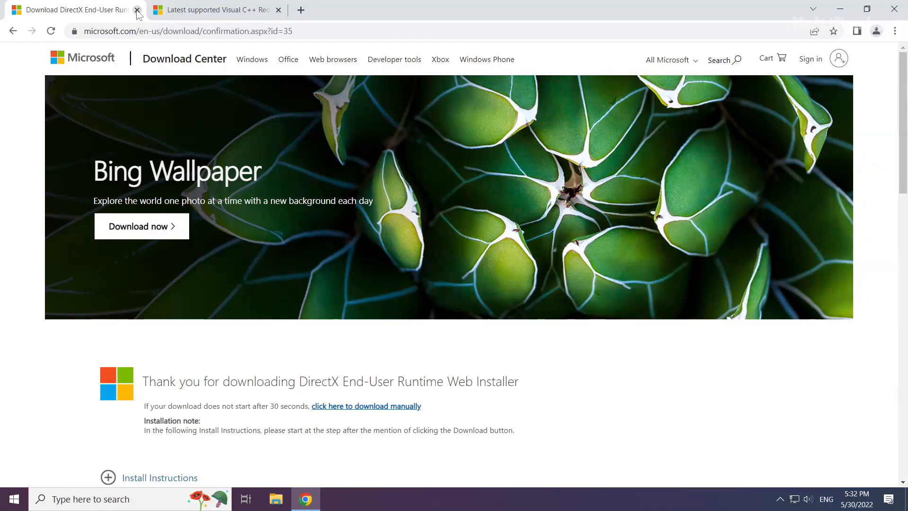
# - Close the DirectX tab and download the ARM64 vc_redist from the Visual Studio 2015–2022 table
pyautogui.click(137, 11)
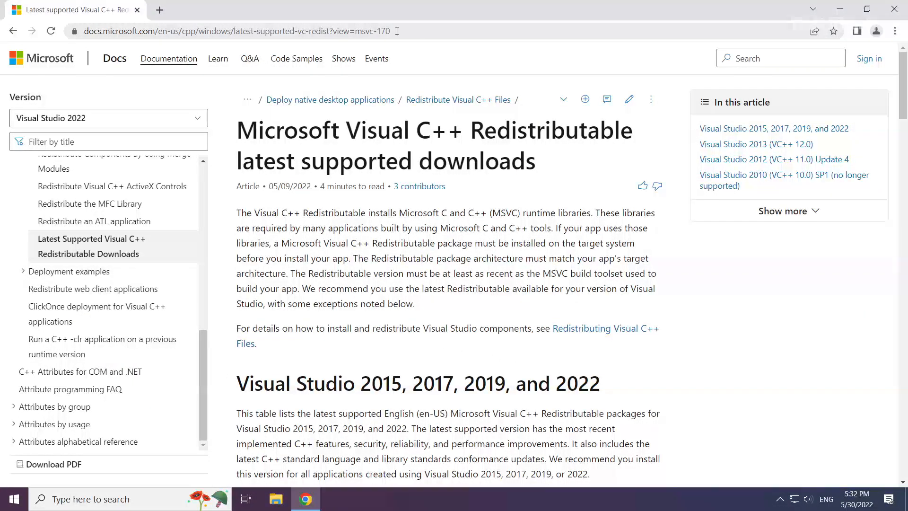
pyautogui.click(189, 31)
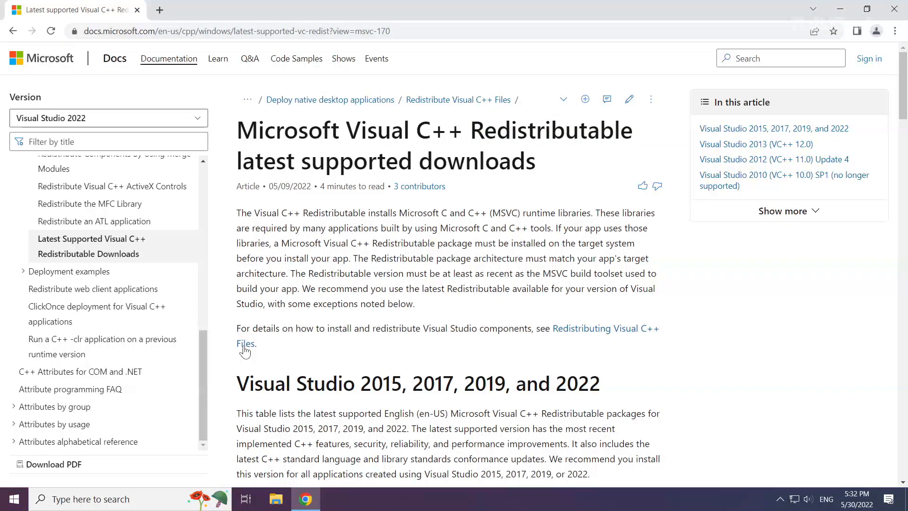
pyautogui.scroll(-3)
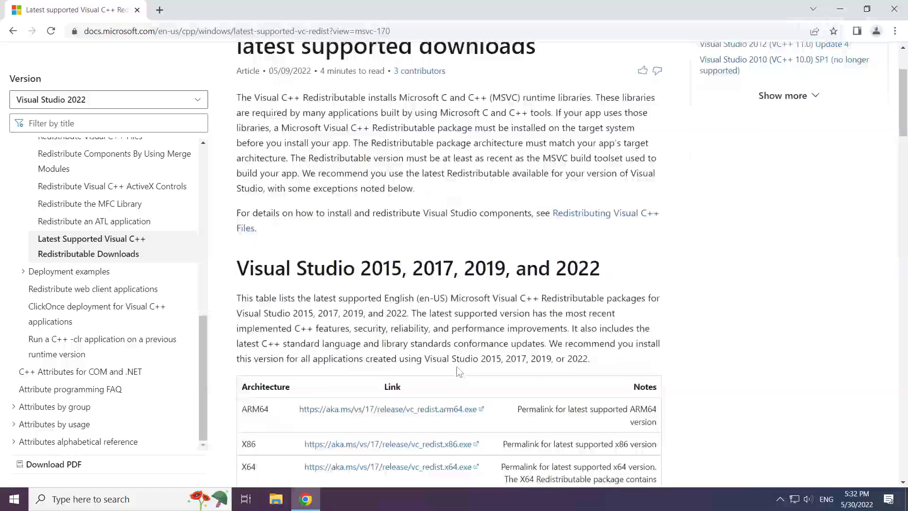
pyautogui.scroll(-3)
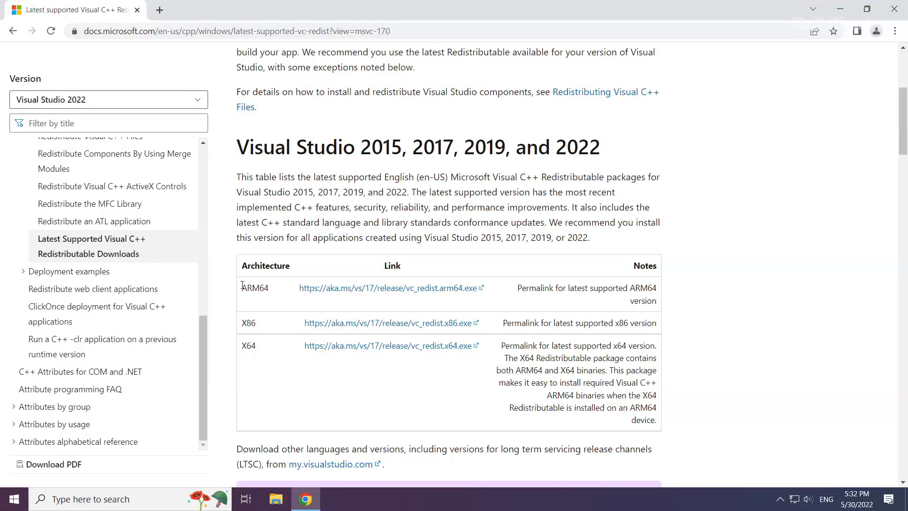
pyautogui.moveTo(357, 290)
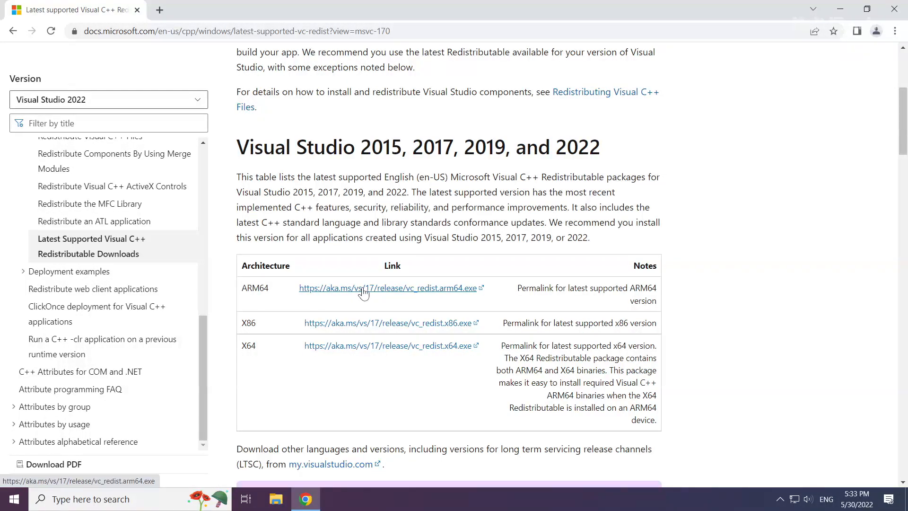
pyautogui.click(362, 288)
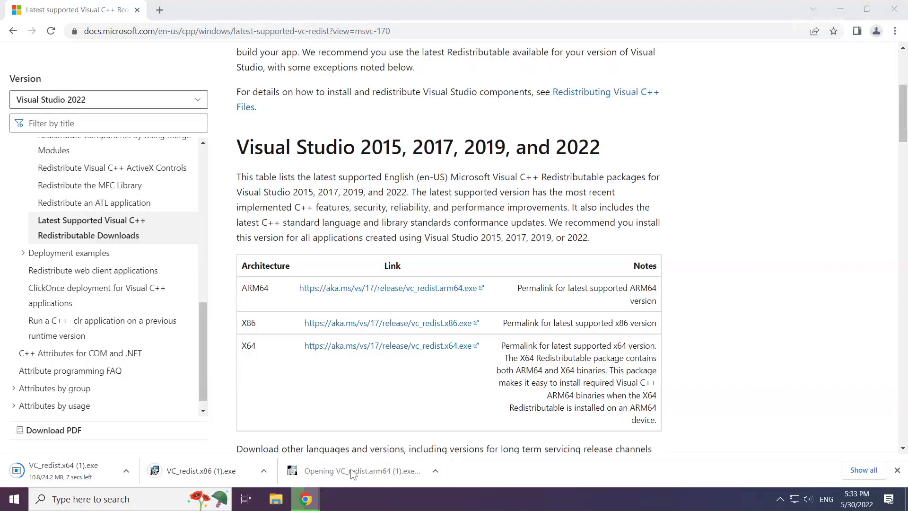
# - Install the ARM64 and x86 redistributables, accepting terms and closing without restarting
pyautogui.click(362, 470)
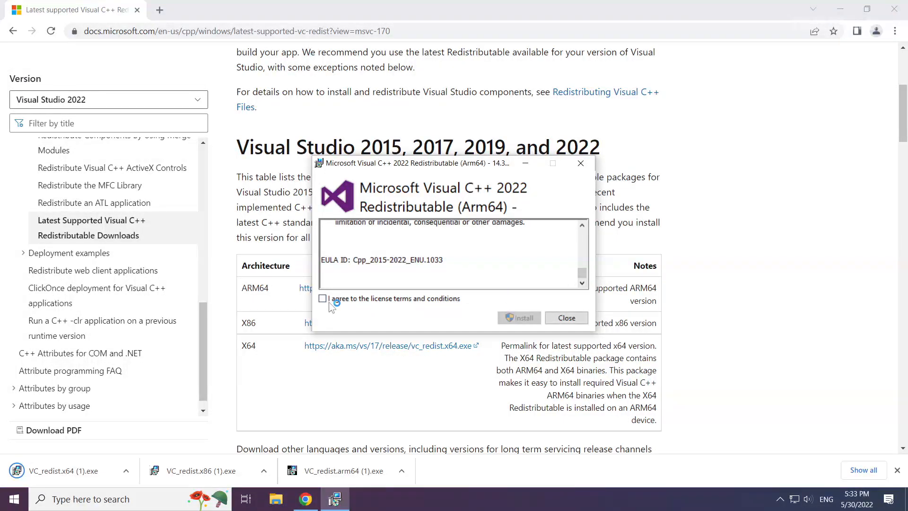
pyautogui.click(322, 298)
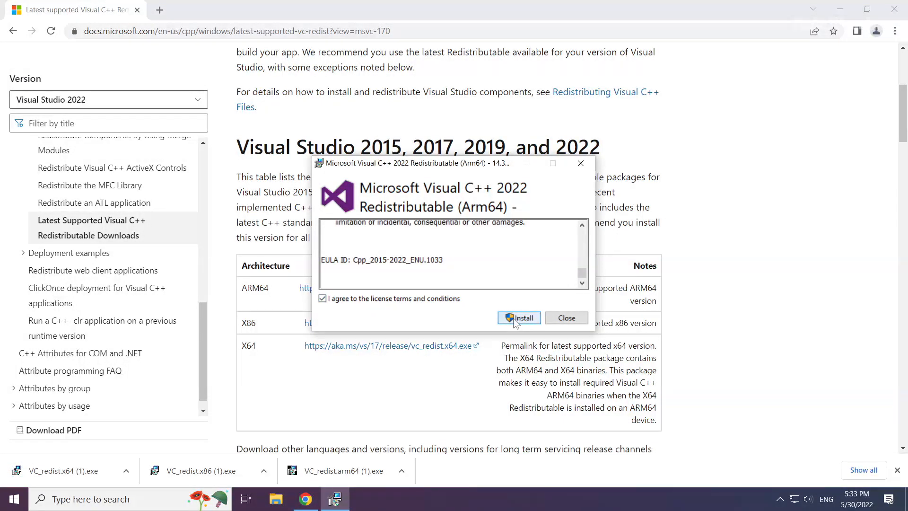
pyautogui.click(519, 317)
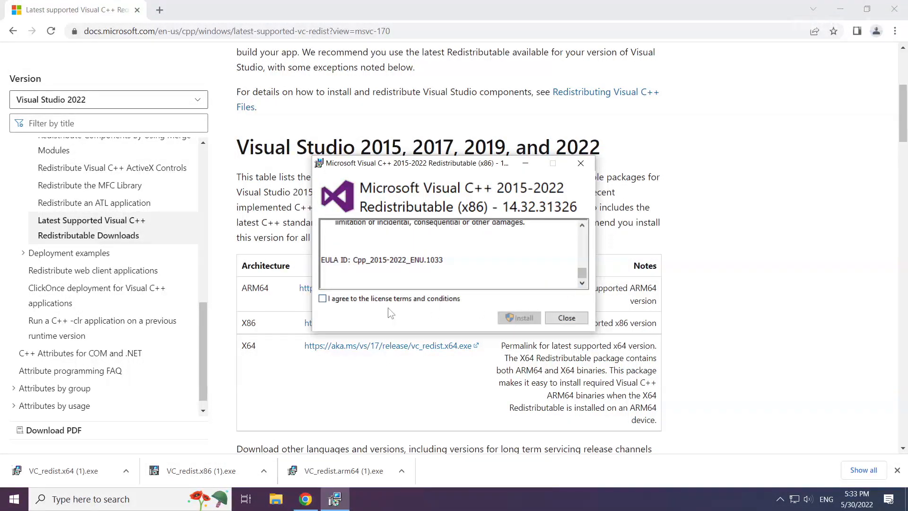
pyautogui.click(519, 318)
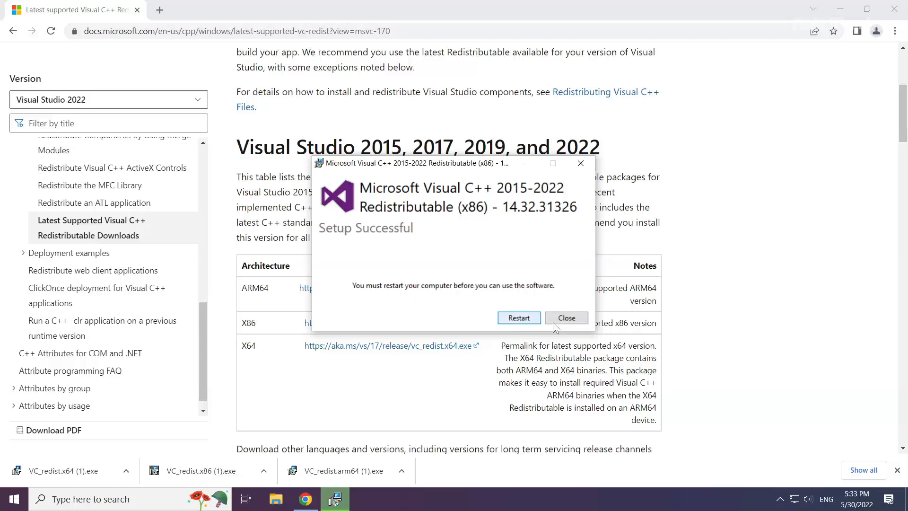
pyautogui.click(566, 317)
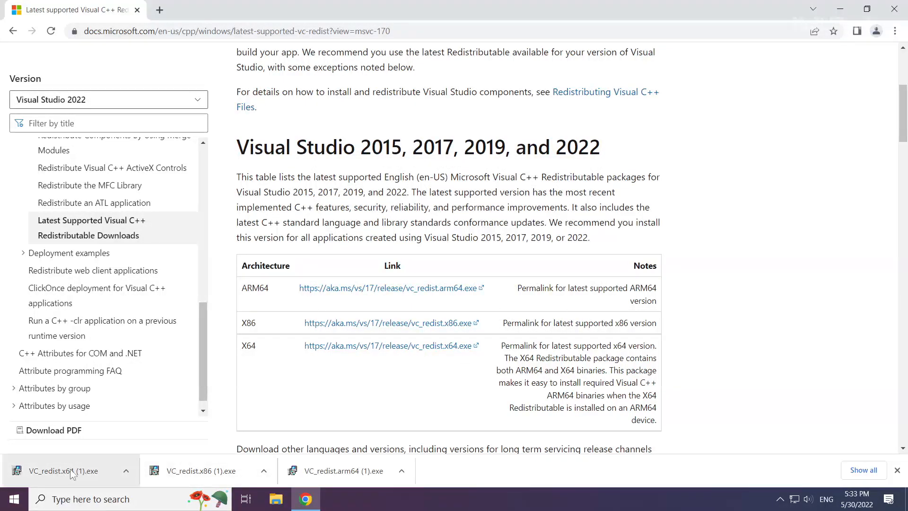
# - Install VC_redist.x64 without restarting, then close Chrome
pyautogui.click(56, 470)
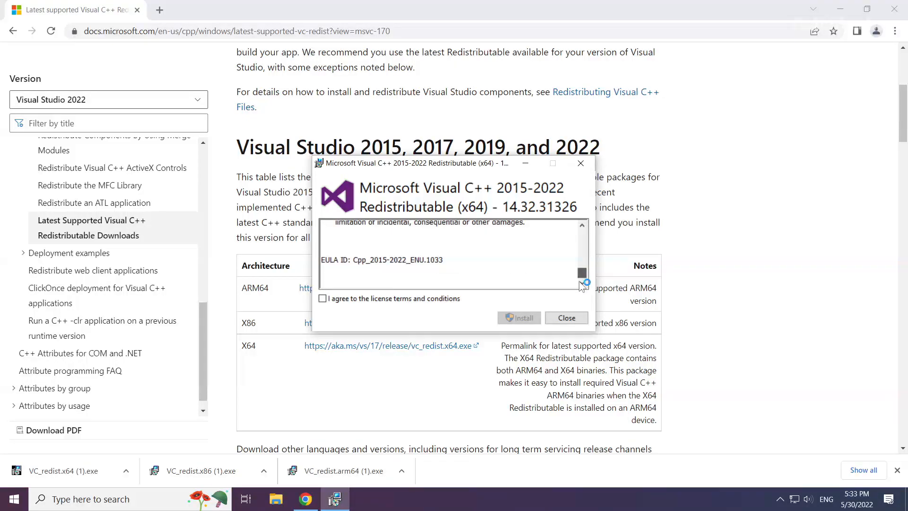
pyautogui.click(321, 298)
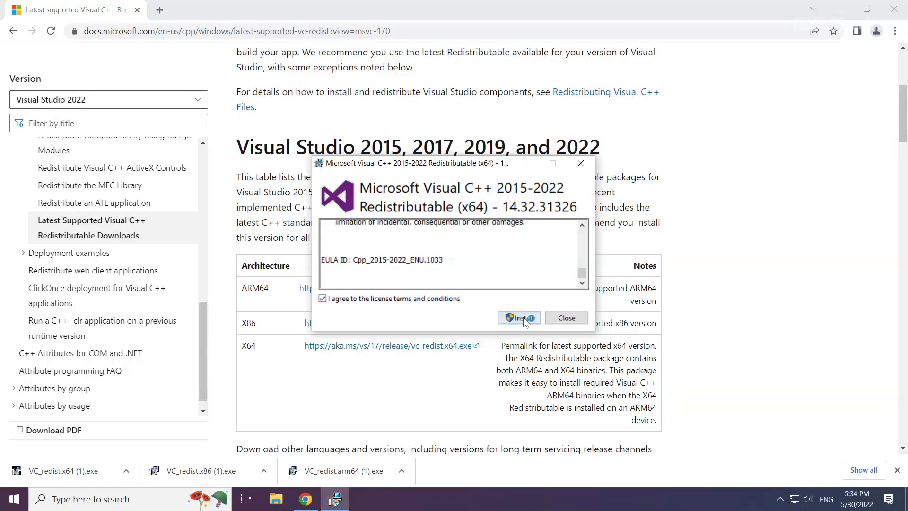
pyautogui.click(518, 317)
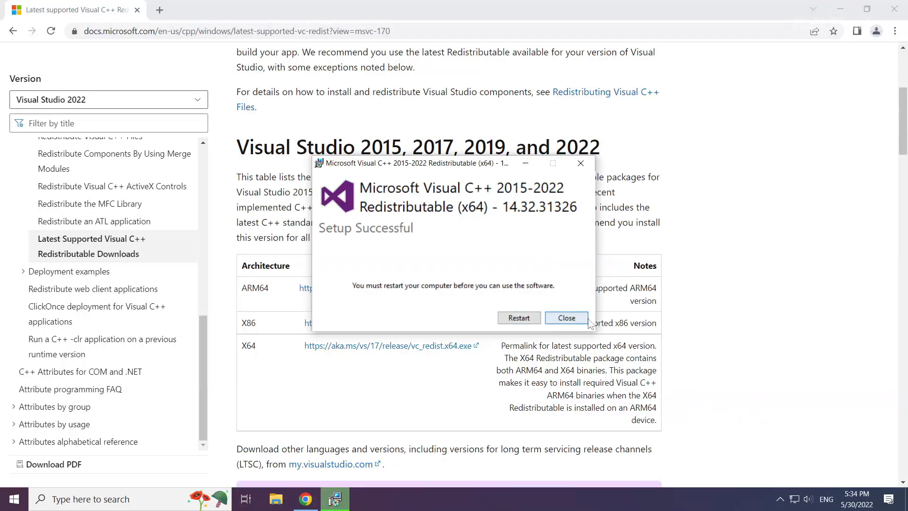
pyautogui.click(566, 318)
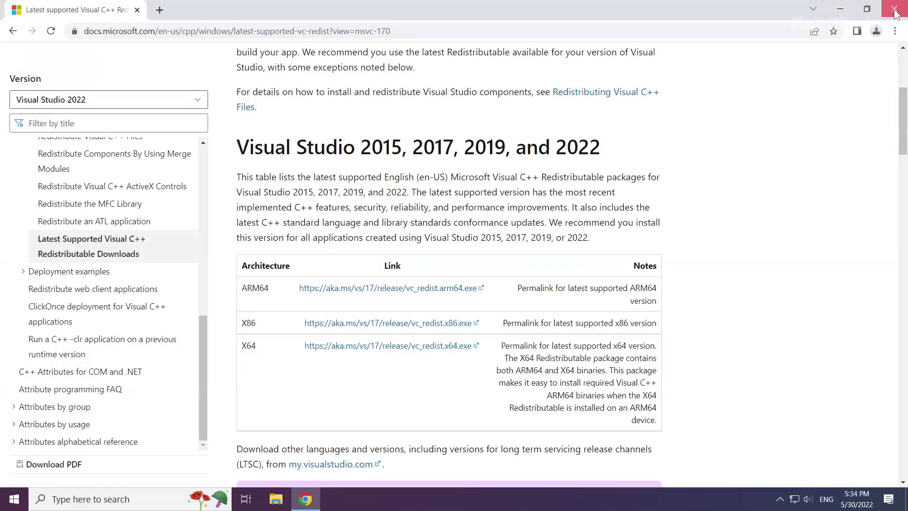
pyautogui.click(893, 9)
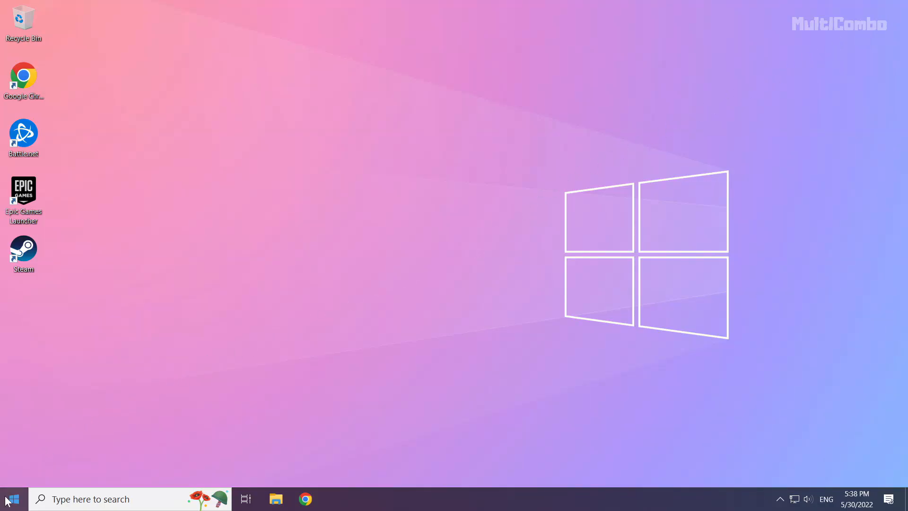
# - Right-click the Start button to bring up the quick-link menu of system tools
pyautogui.rightClick(12, 499)
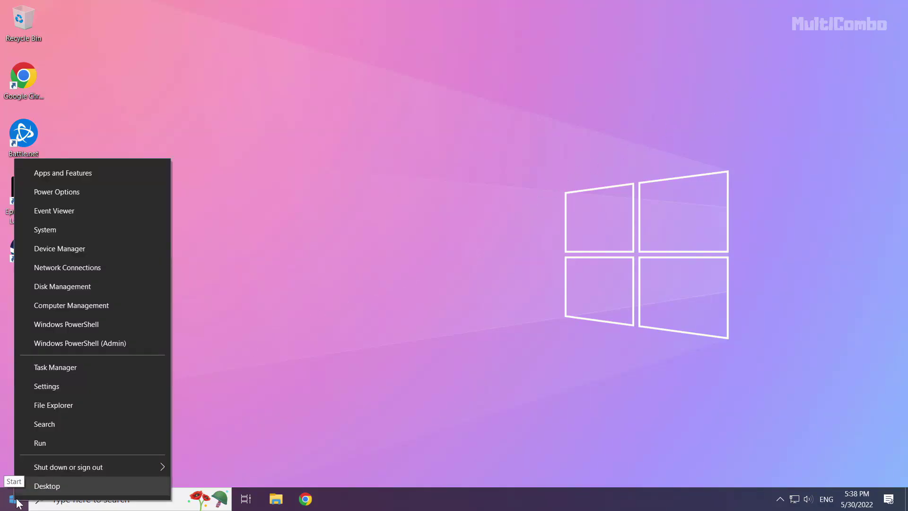
pyautogui.moveTo(124, 365)
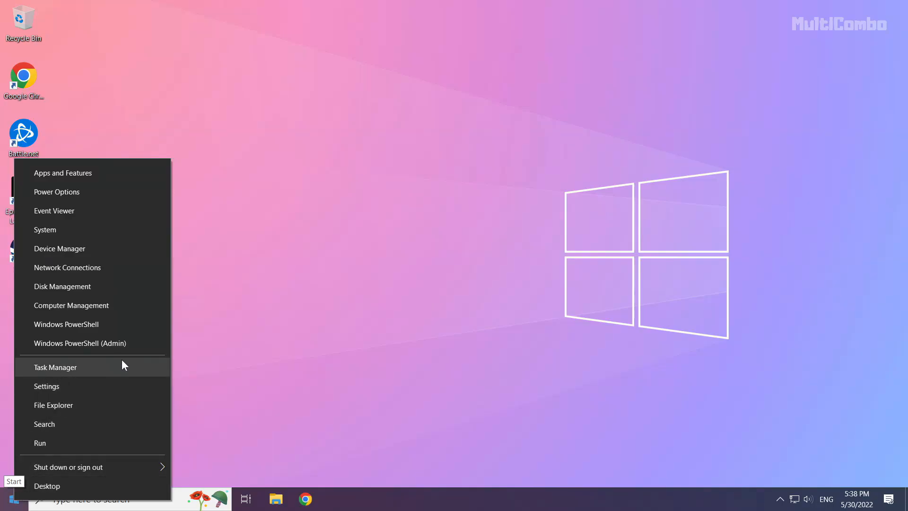
pyautogui.moveTo(86, 369)
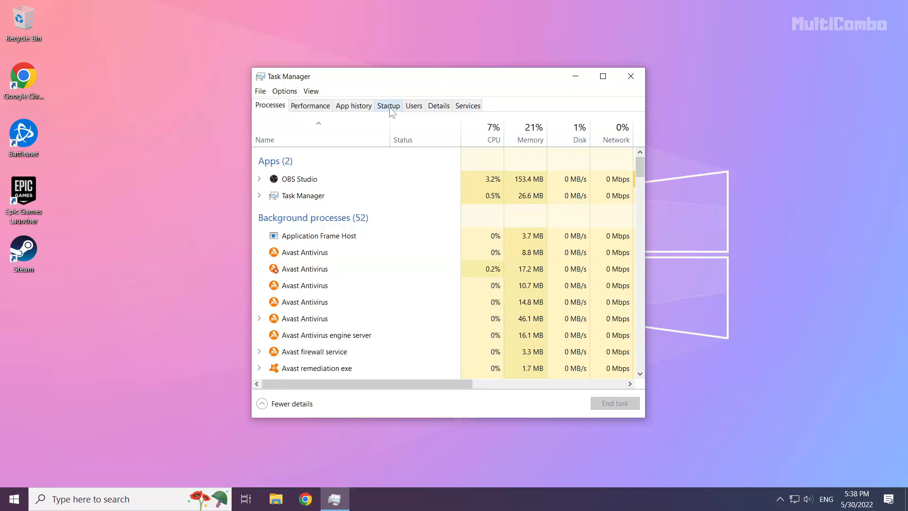
# - On the Startup tab, disable Microsoft Edge from launching at startup
pyautogui.click(388, 105)
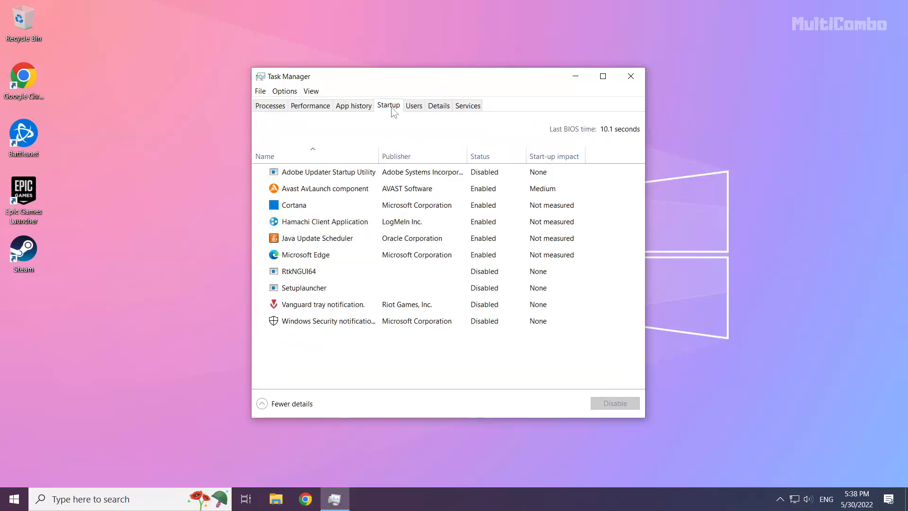
pyautogui.click(393, 238)
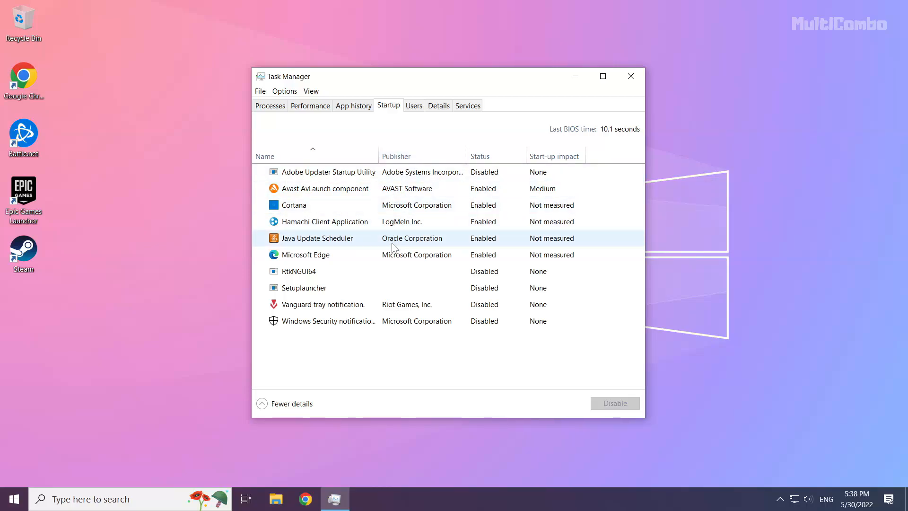
pyautogui.click(322, 255)
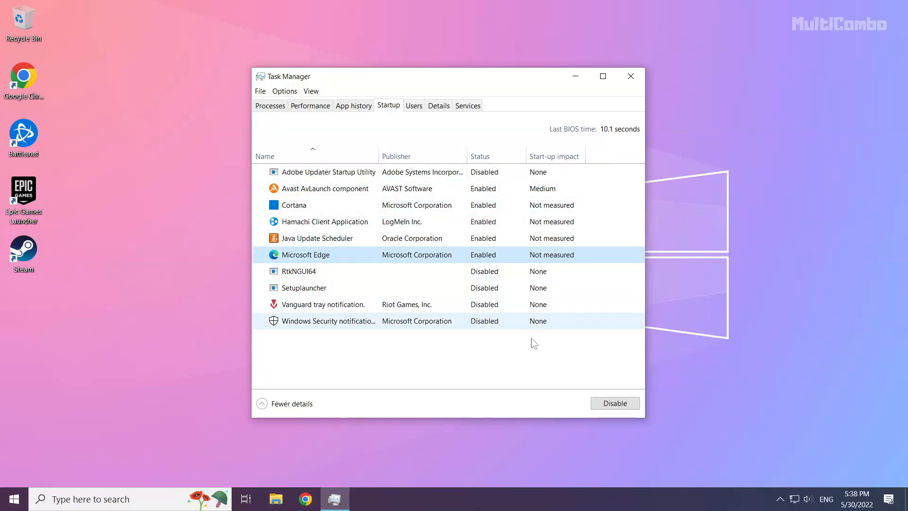
pyautogui.click(614, 403)
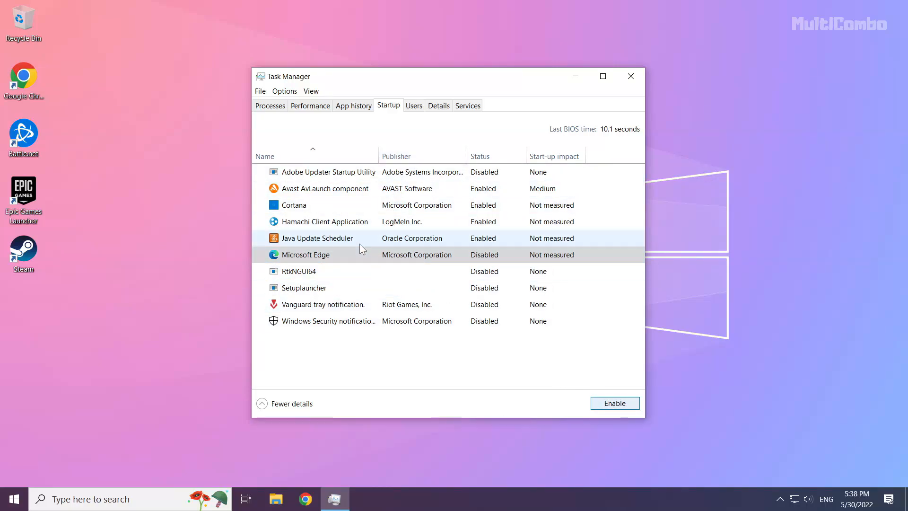
# - Disable Java Update Scheduler, Hamachi and Cortana at startup, then close Task Manager
pyautogui.click(318, 238)
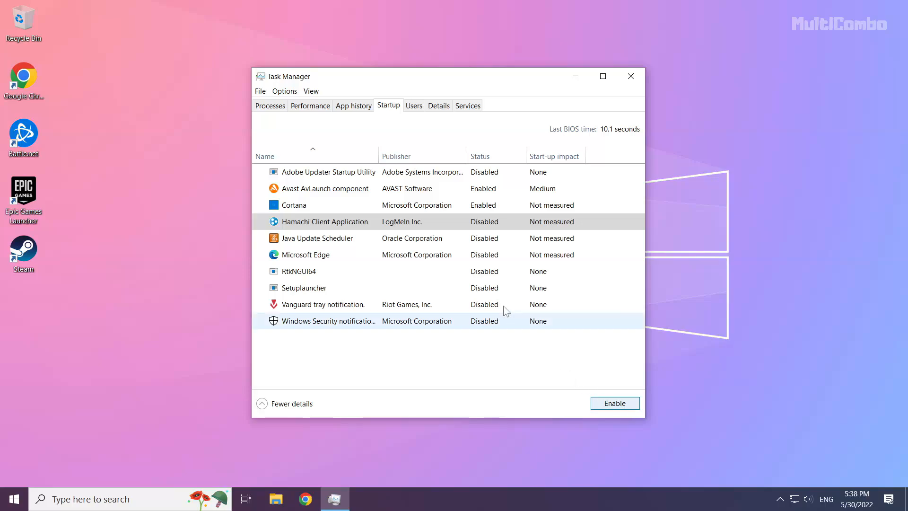
pyautogui.click(294, 205)
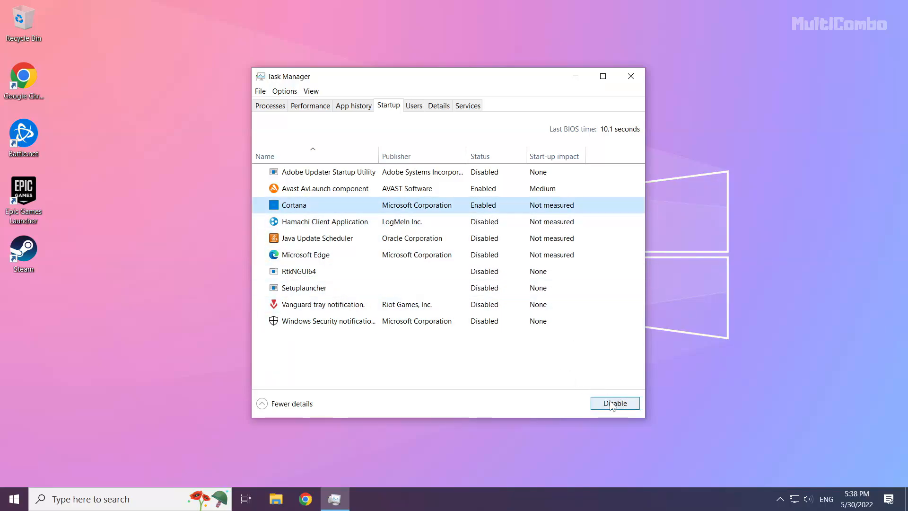
pyautogui.click(614, 403)
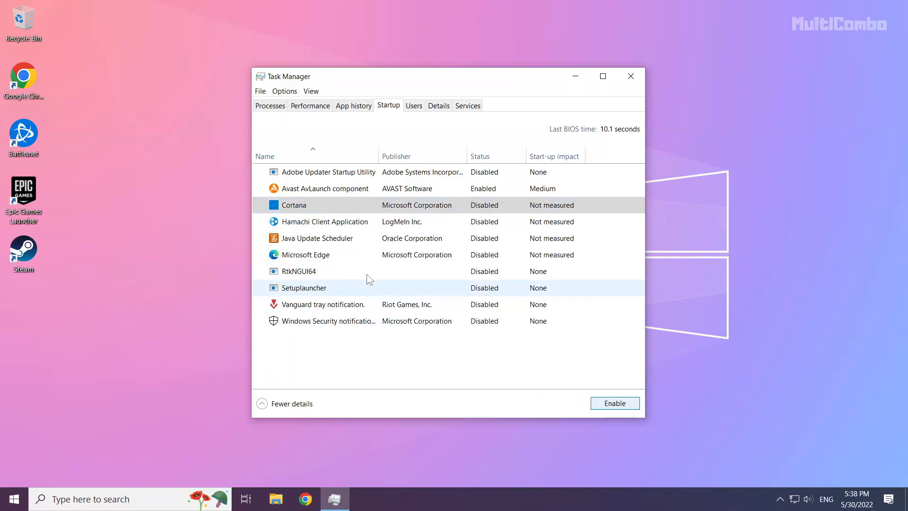
pyautogui.moveTo(633, 82)
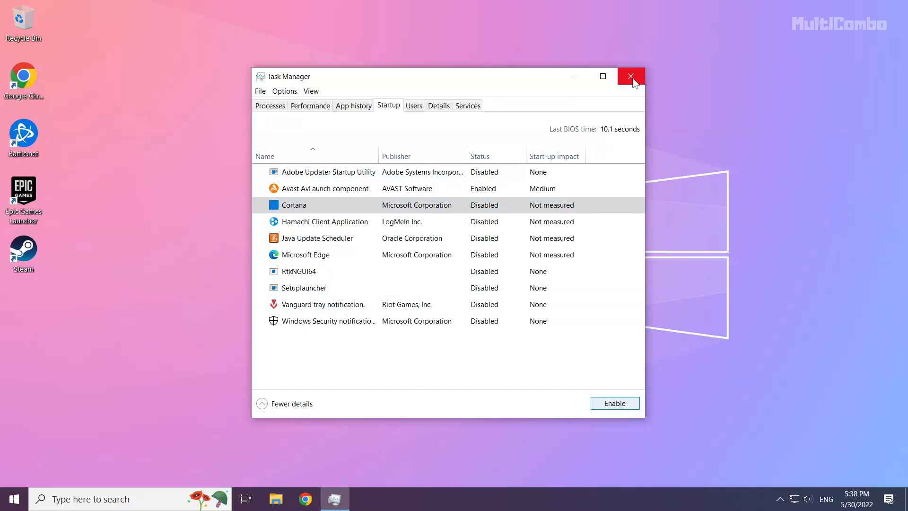
pyautogui.click(630, 76)
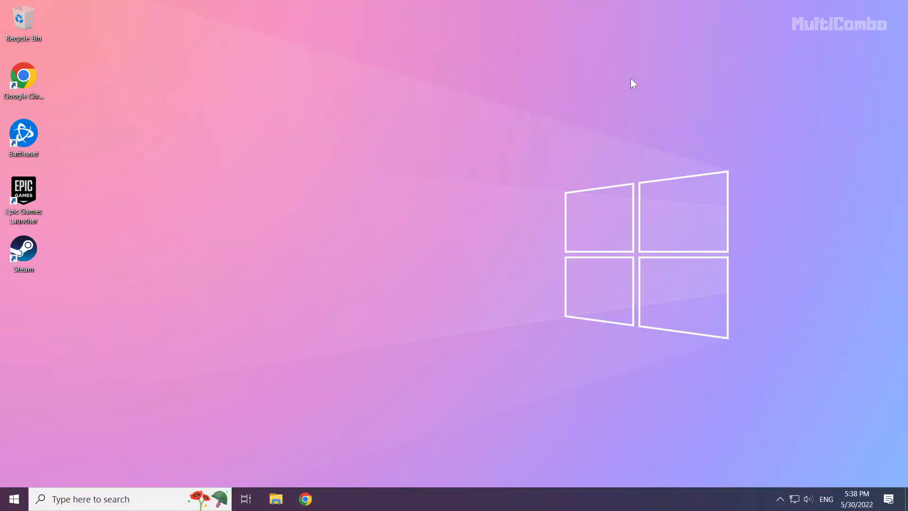
pyautogui.moveTo(95, 414)
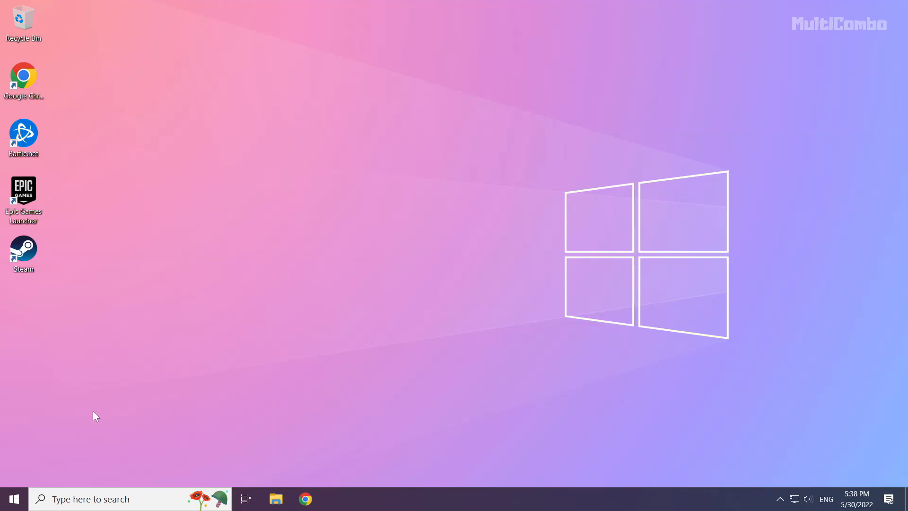
pyautogui.moveTo(13, 498)
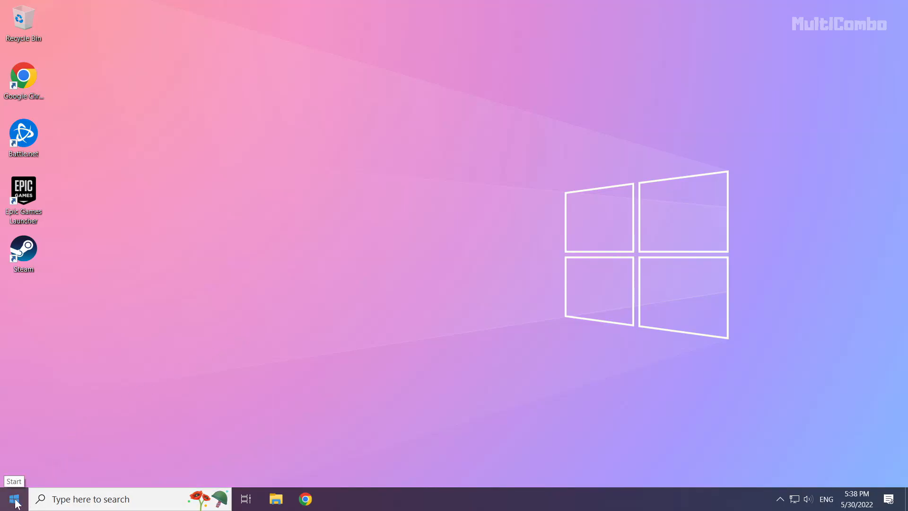
# - Open the Start menu from the taskbar's Start button
pyautogui.click(11, 499)
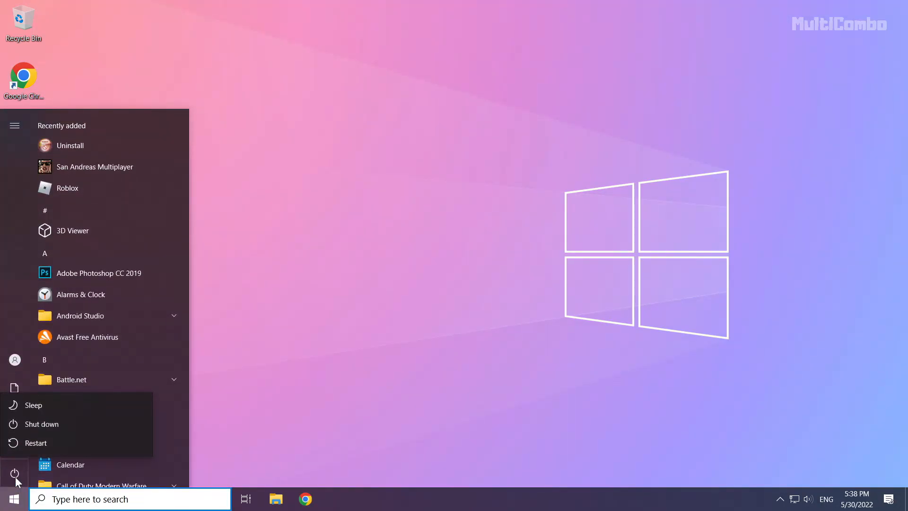